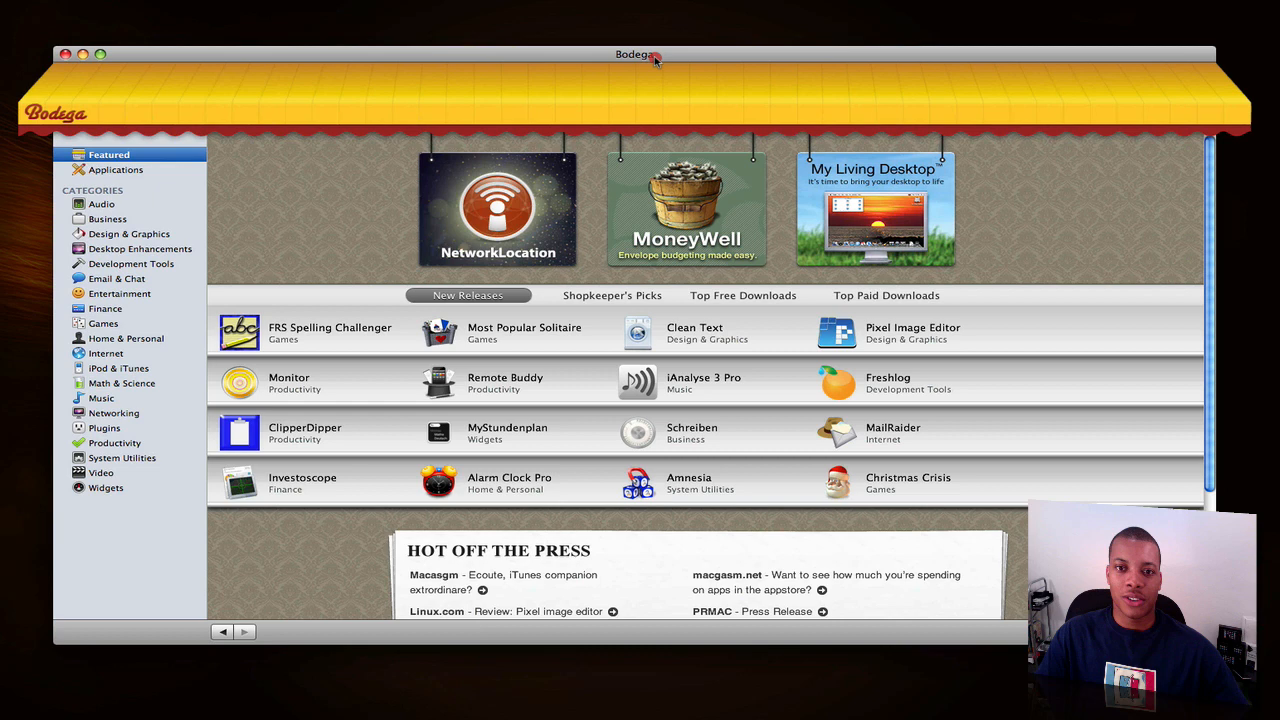
mouse_move(735, 310)
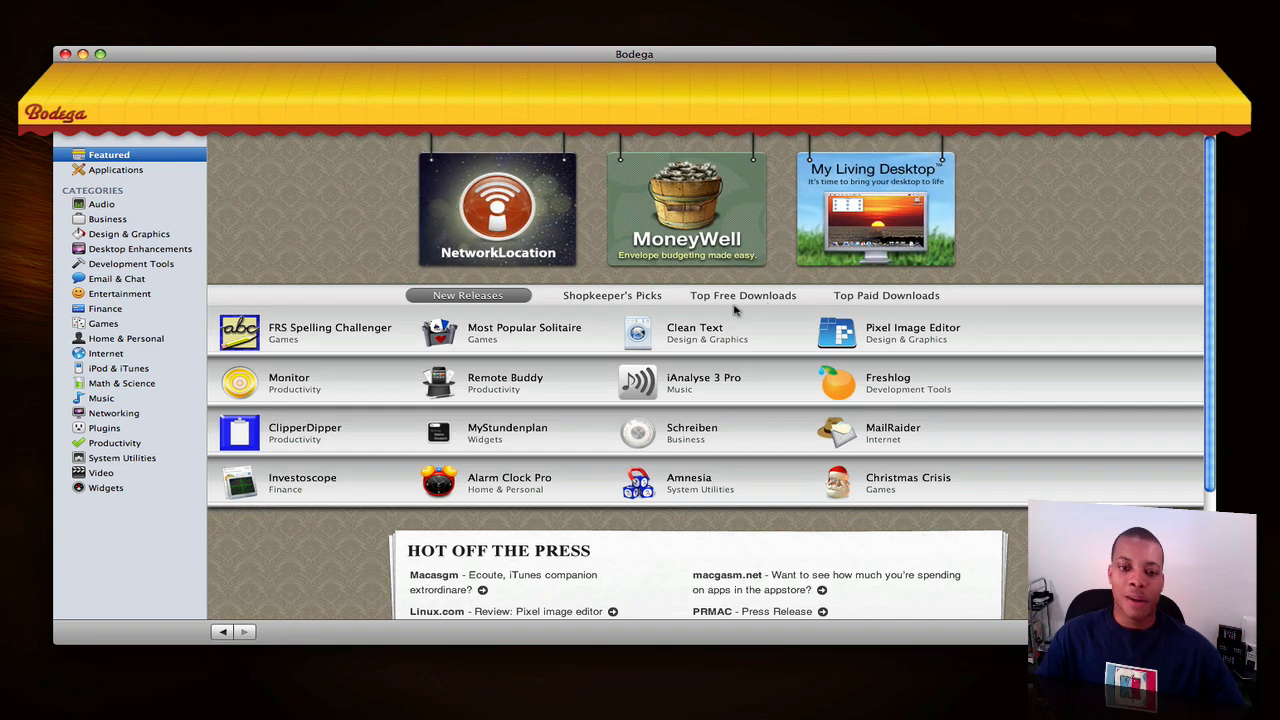
mouse_move(667, 327)
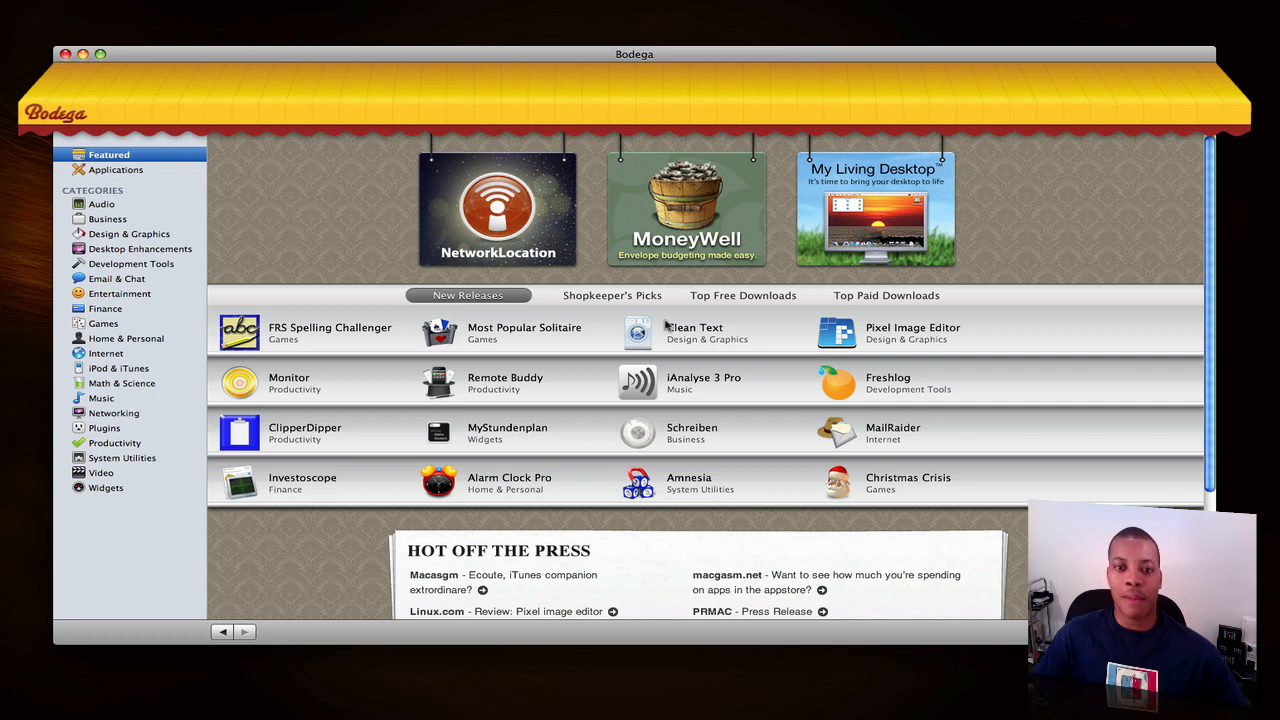
mouse_move(378, 255)
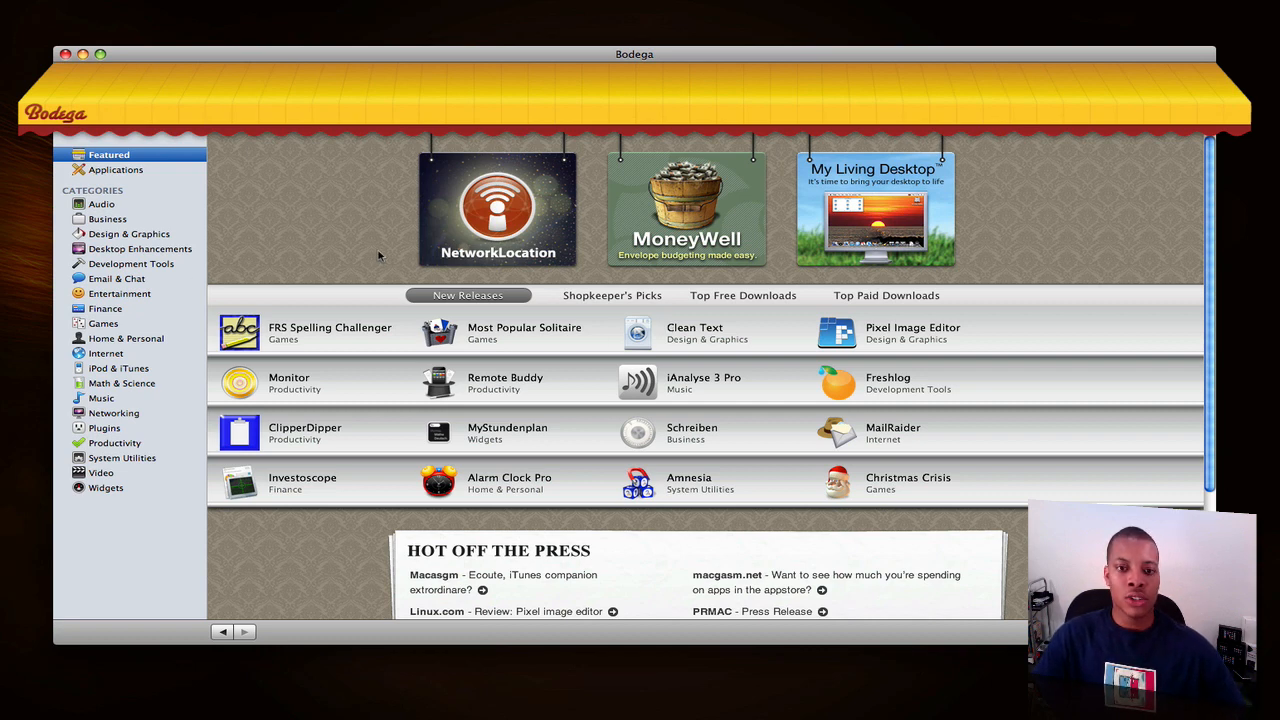
mouse_move(338, 225)
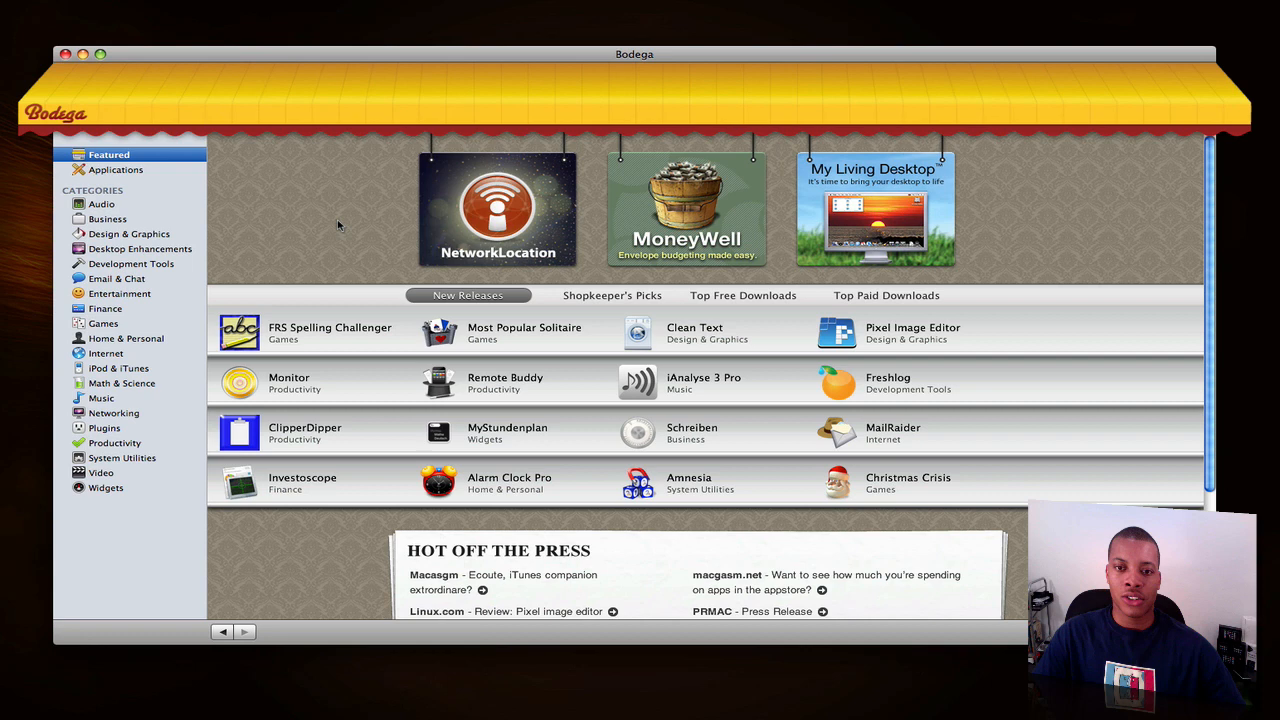
mouse_move(507, 251)
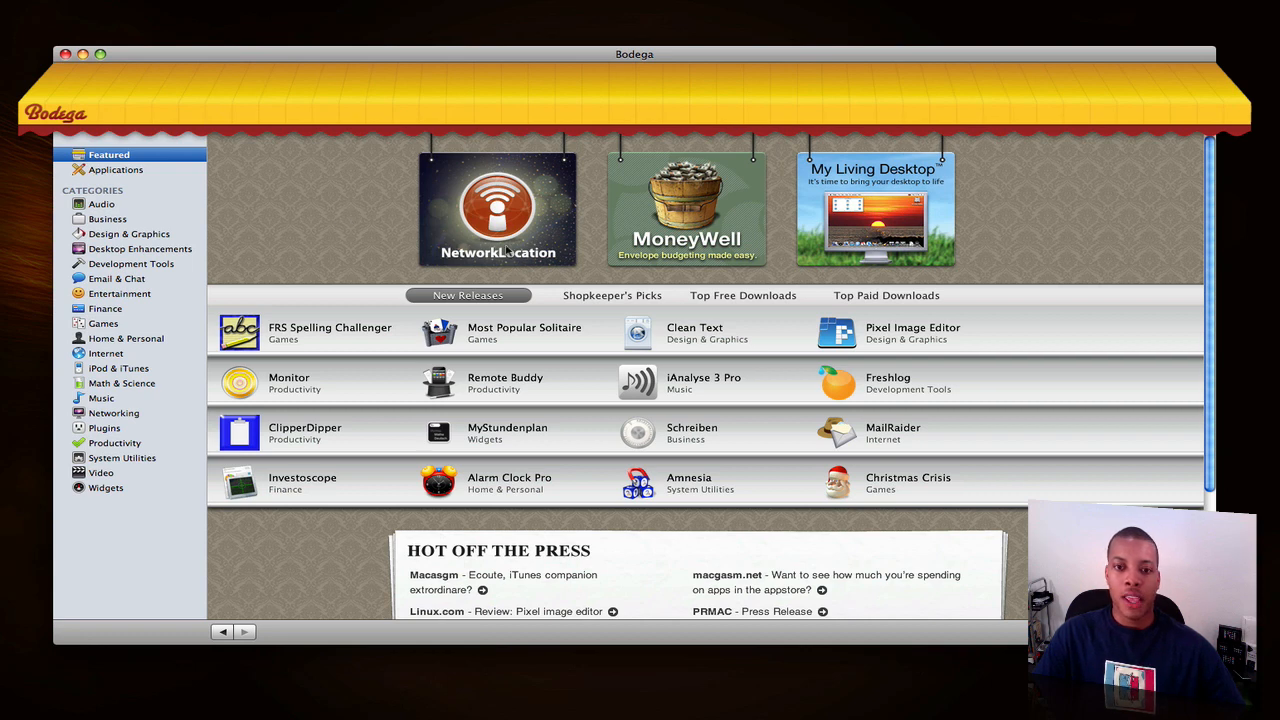
Show the Shopkeeper's Picks list, then scroll the Categories sidebar down to Video.
click(612, 295)
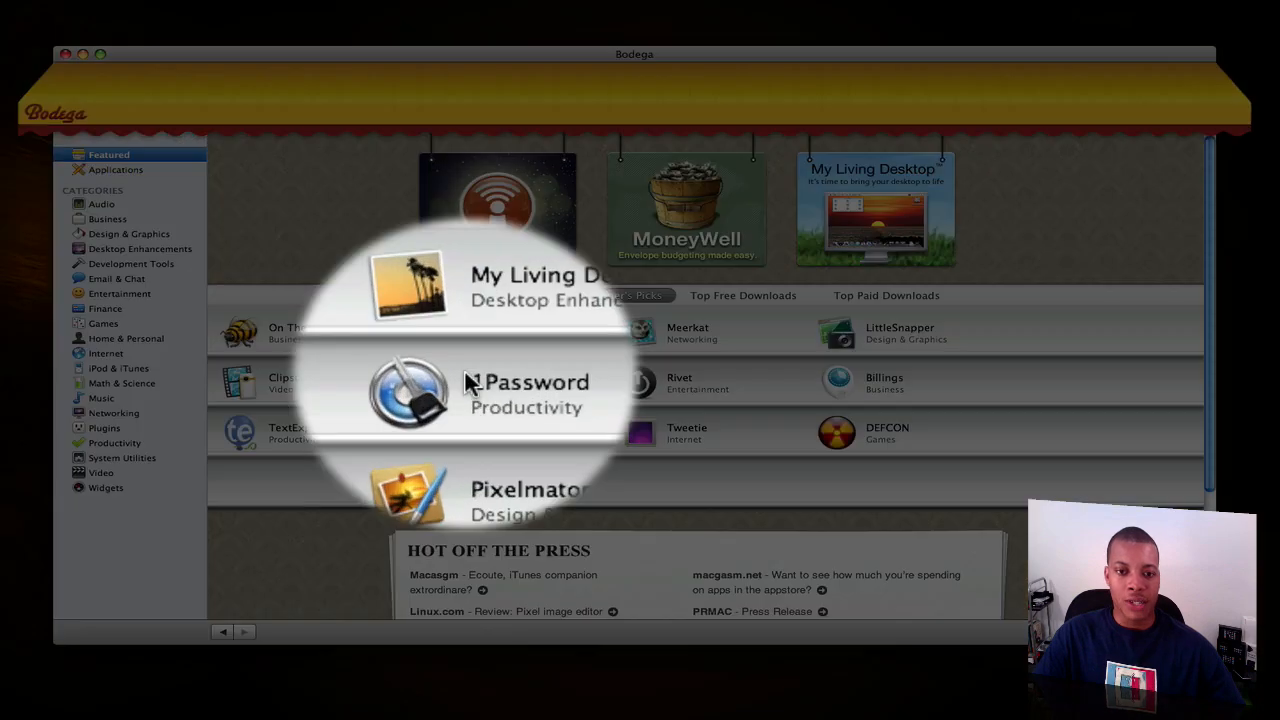
mouse_move(680, 463)
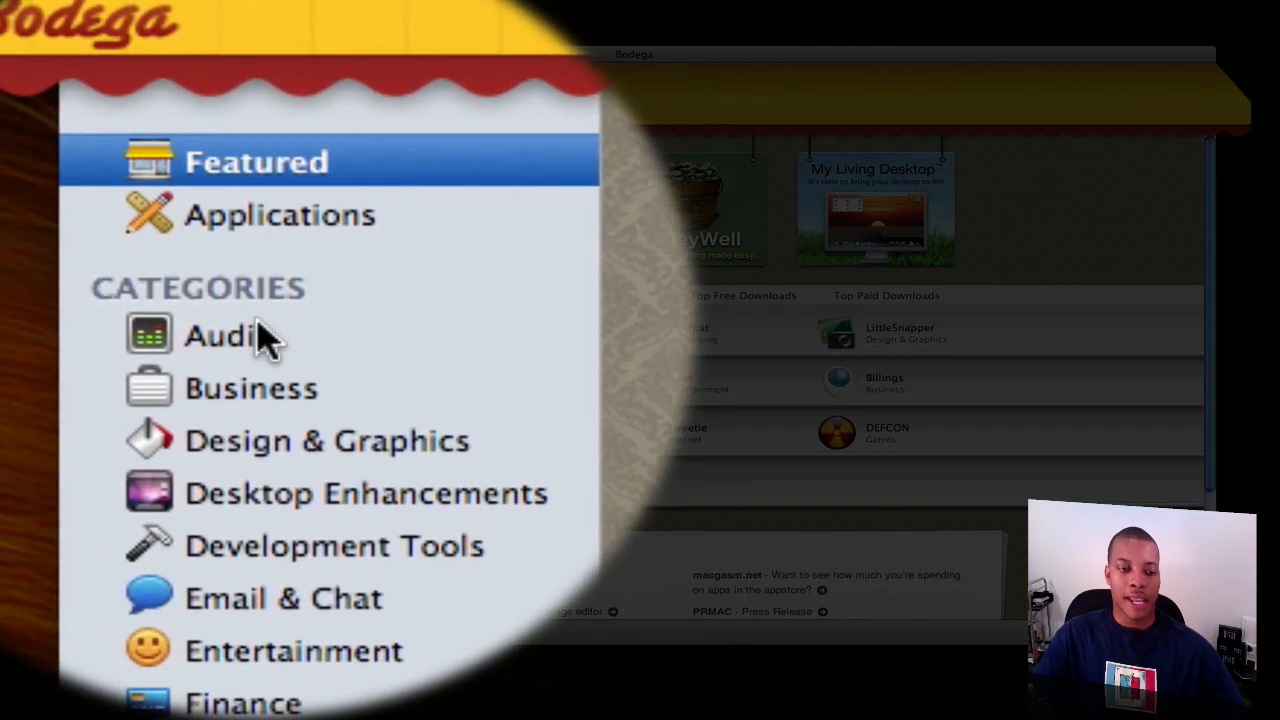
scroll(down, 3)
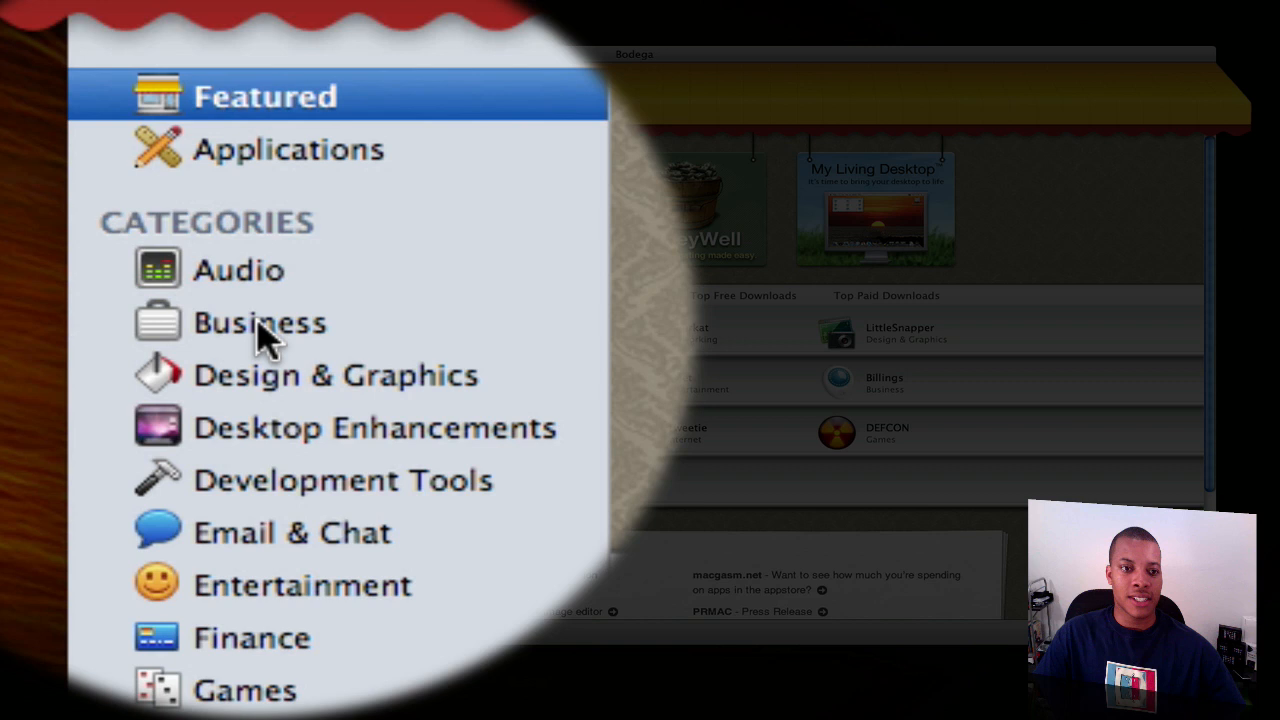
scroll(down, 3)
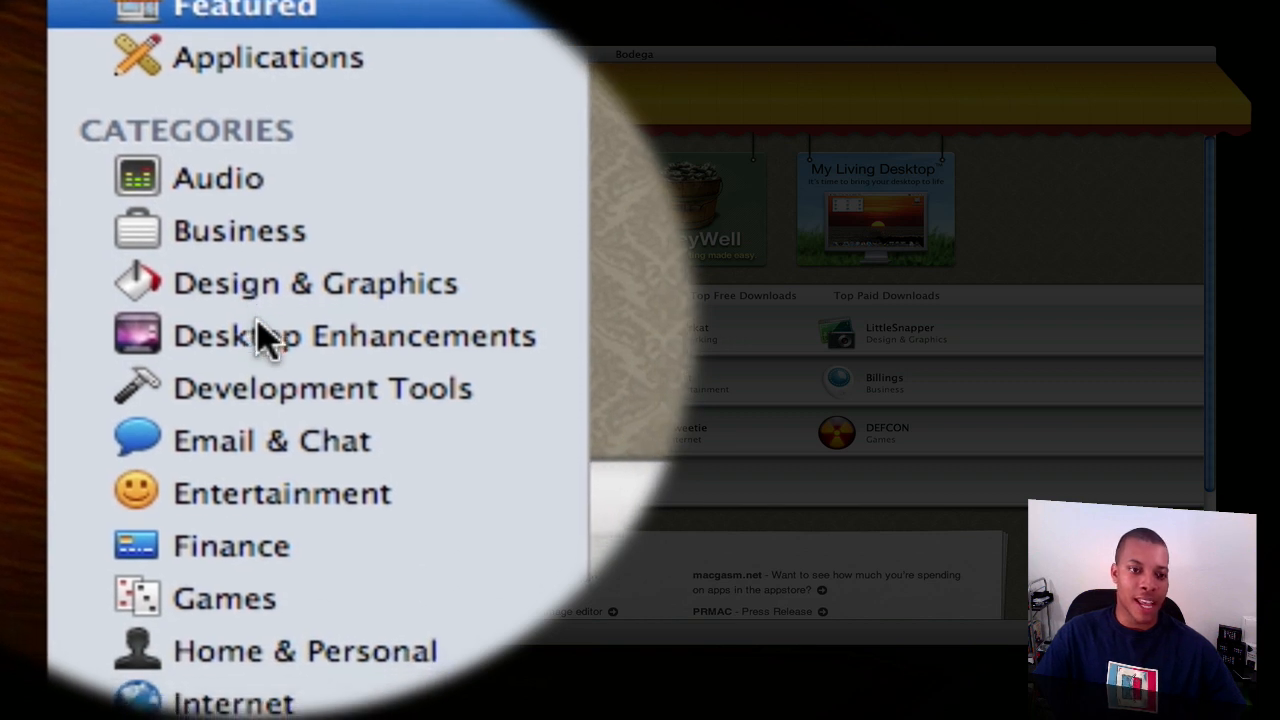
scroll(down, 3)
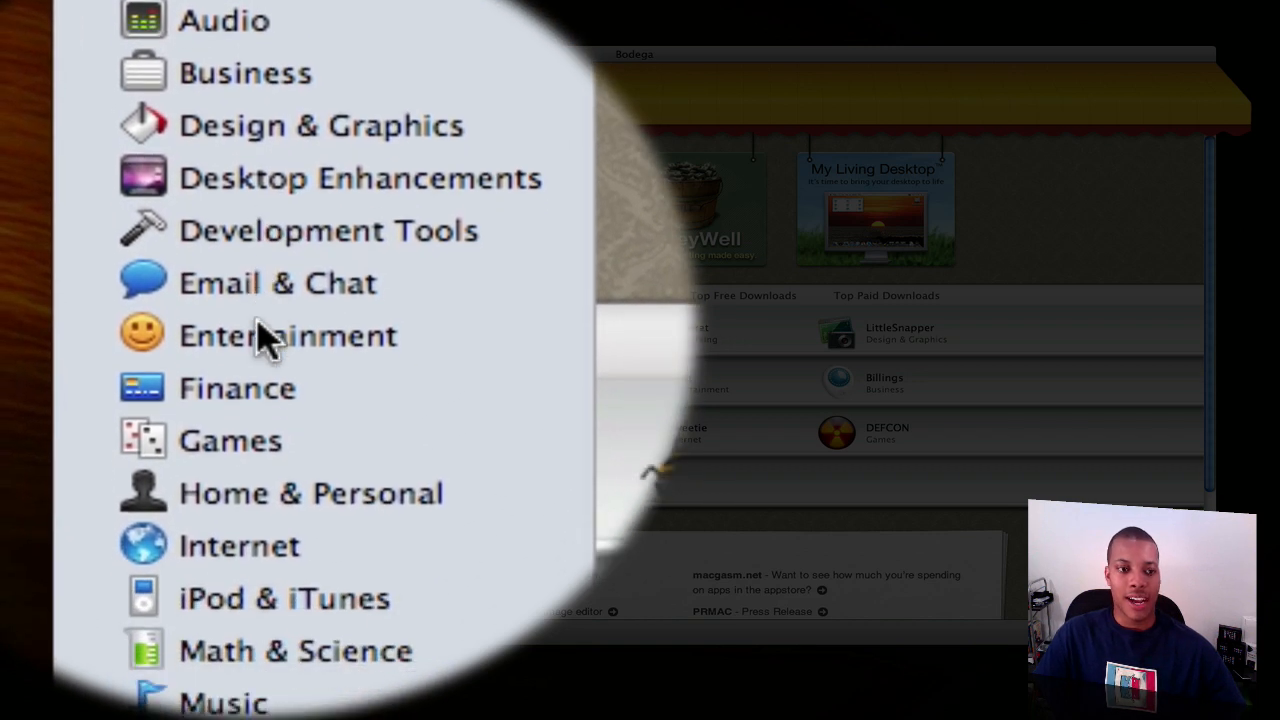
scroll(down, 3)
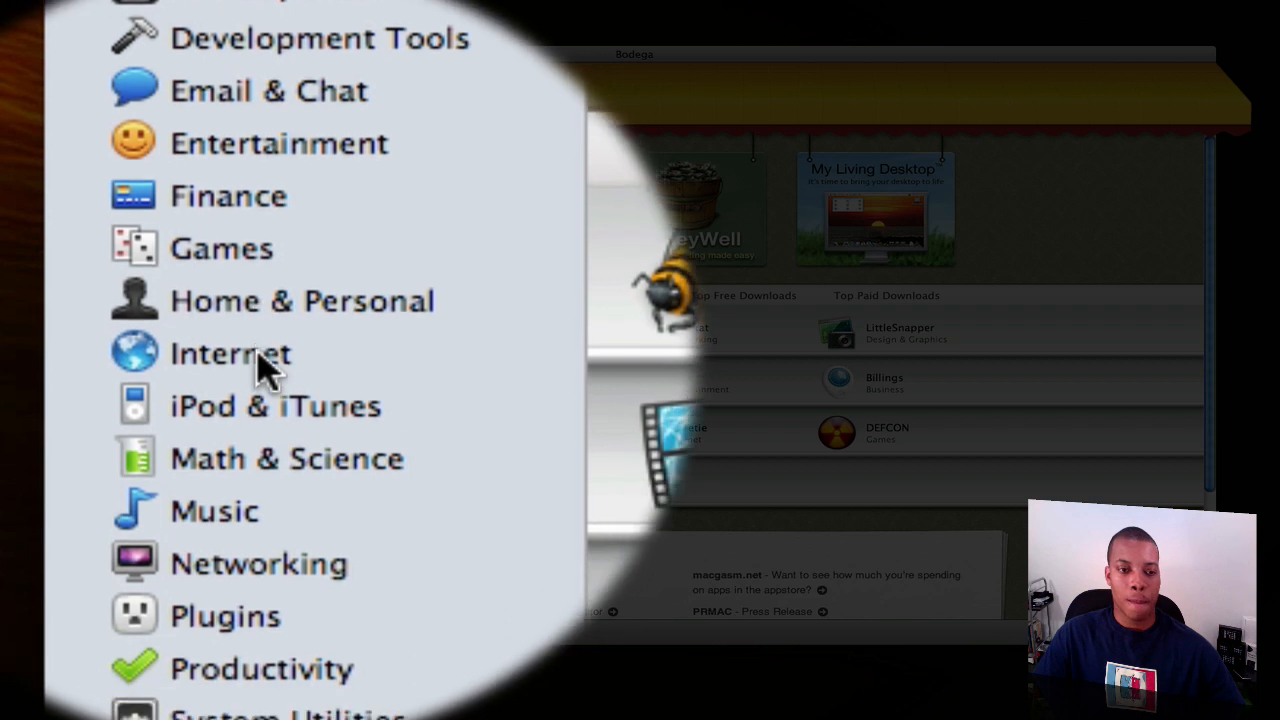
scroll(down, 3)
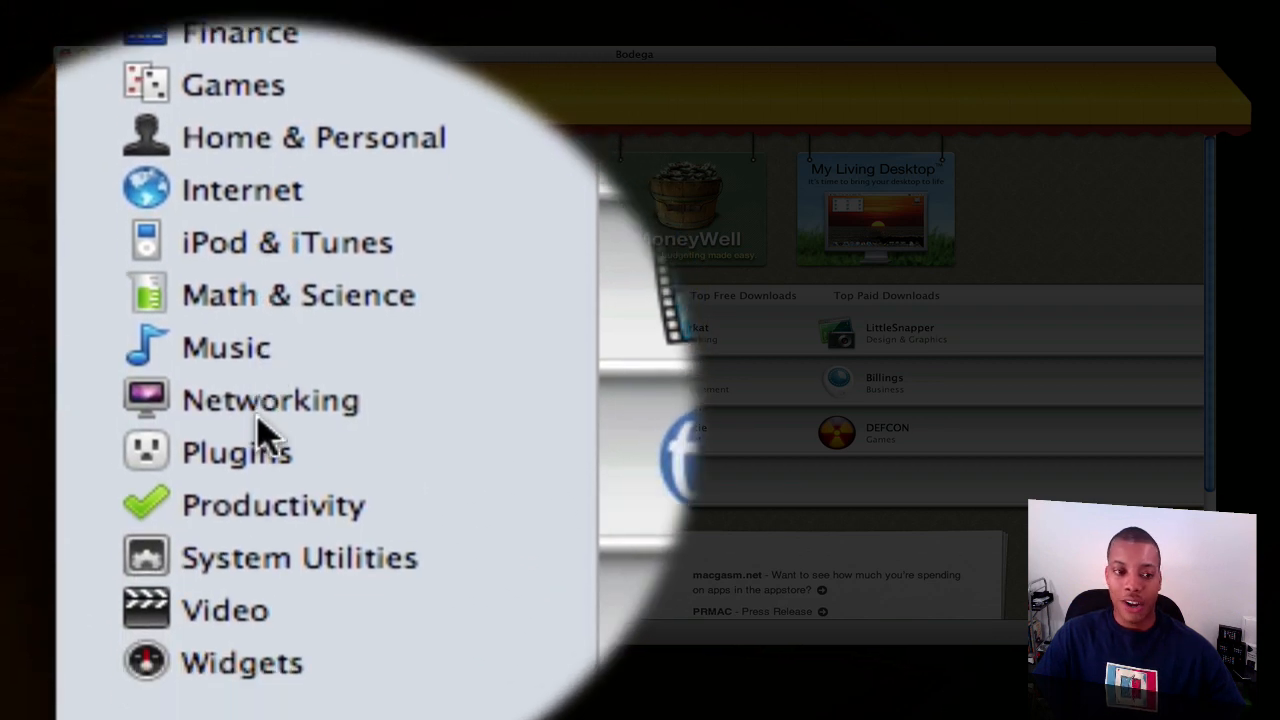
scroll(down, 3)
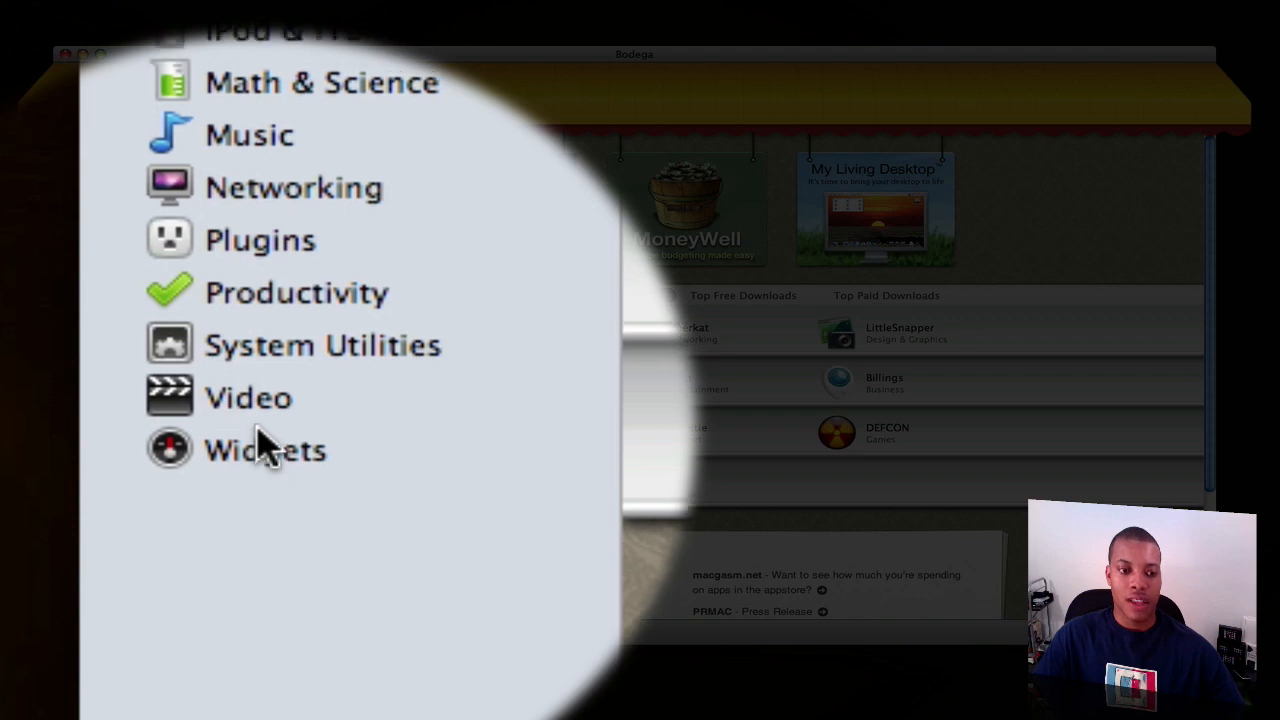
click(248, 423)
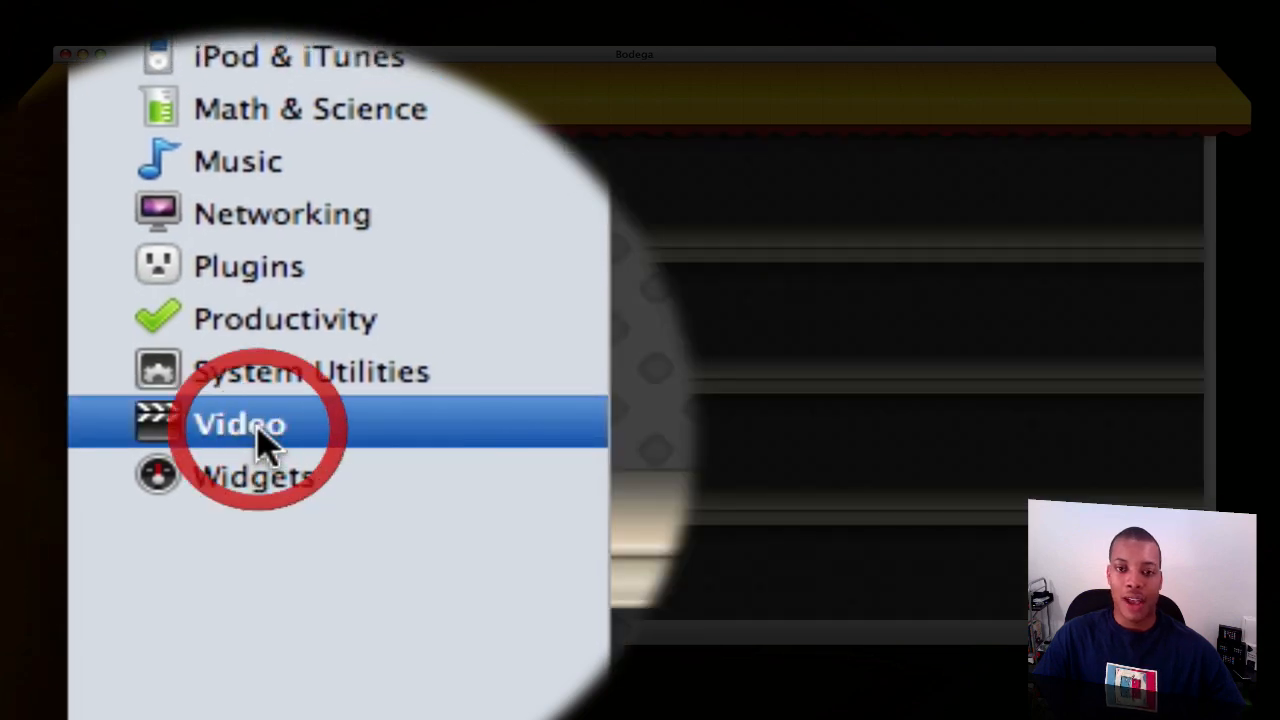
Browse Video apps like AquaPrompt, Perian and VLC, then pick Networking.
click(240, 423)
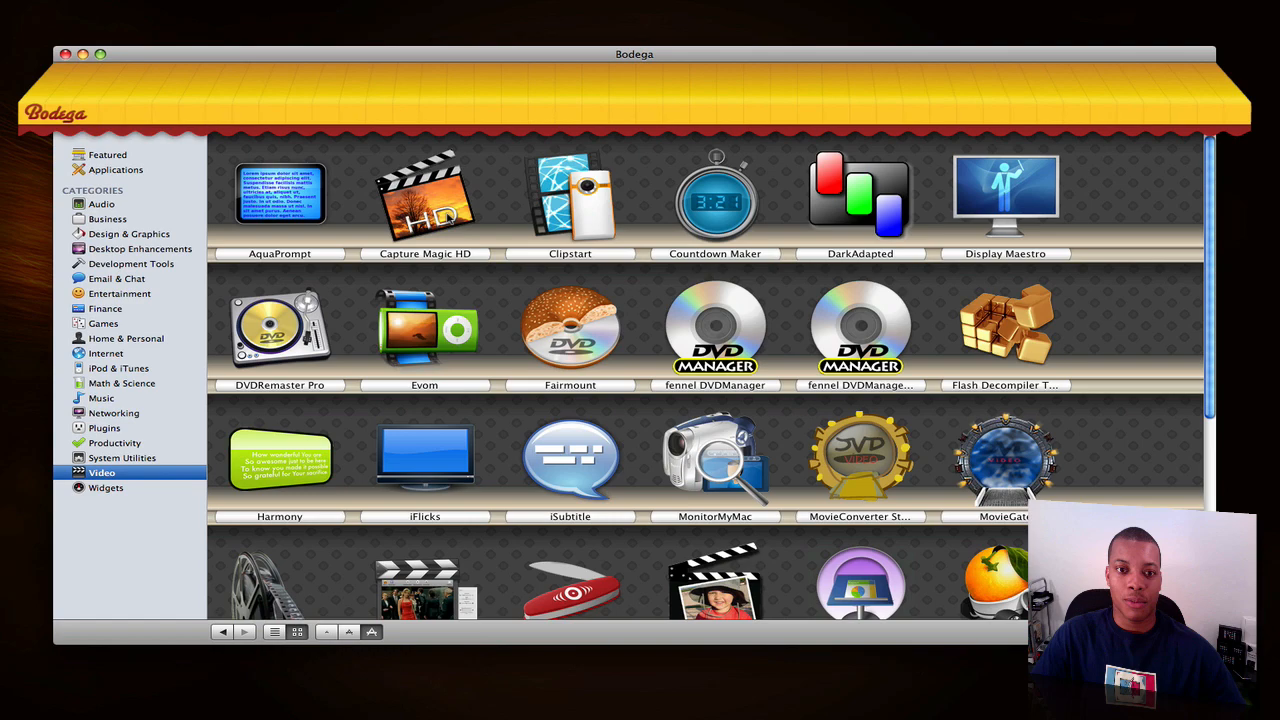
scroll(down, 3)
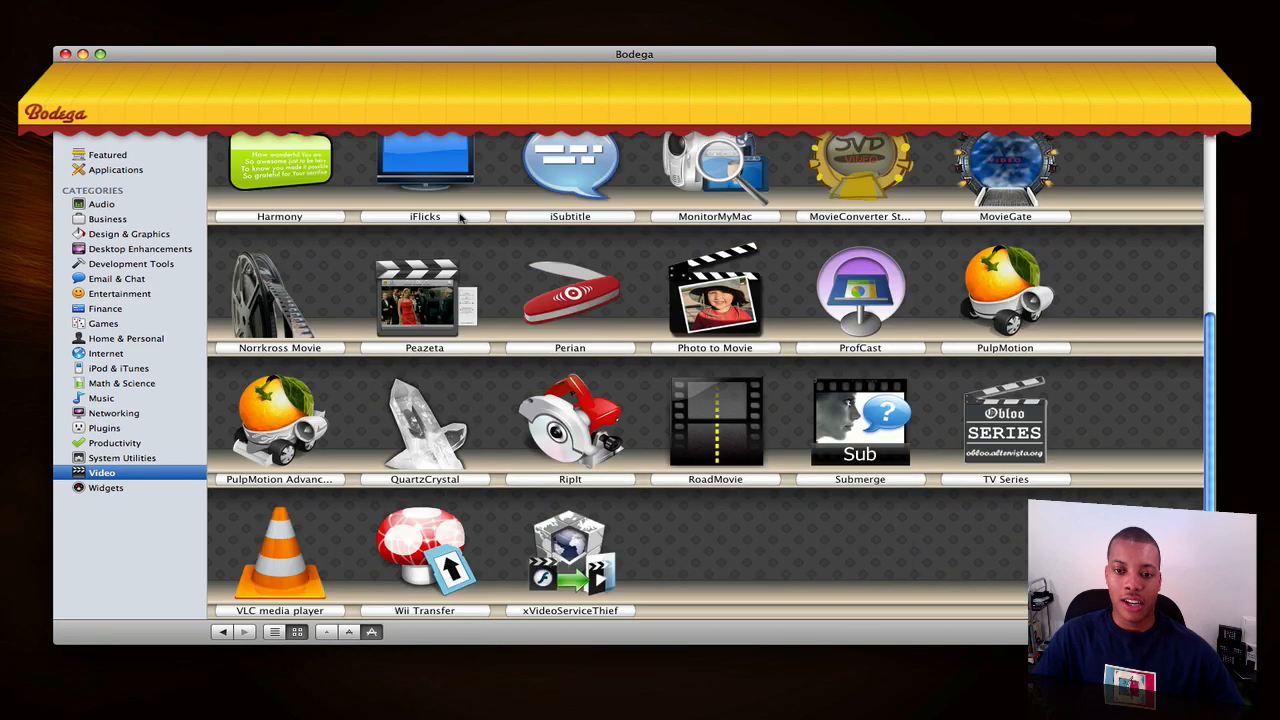
scroll(up, 3)
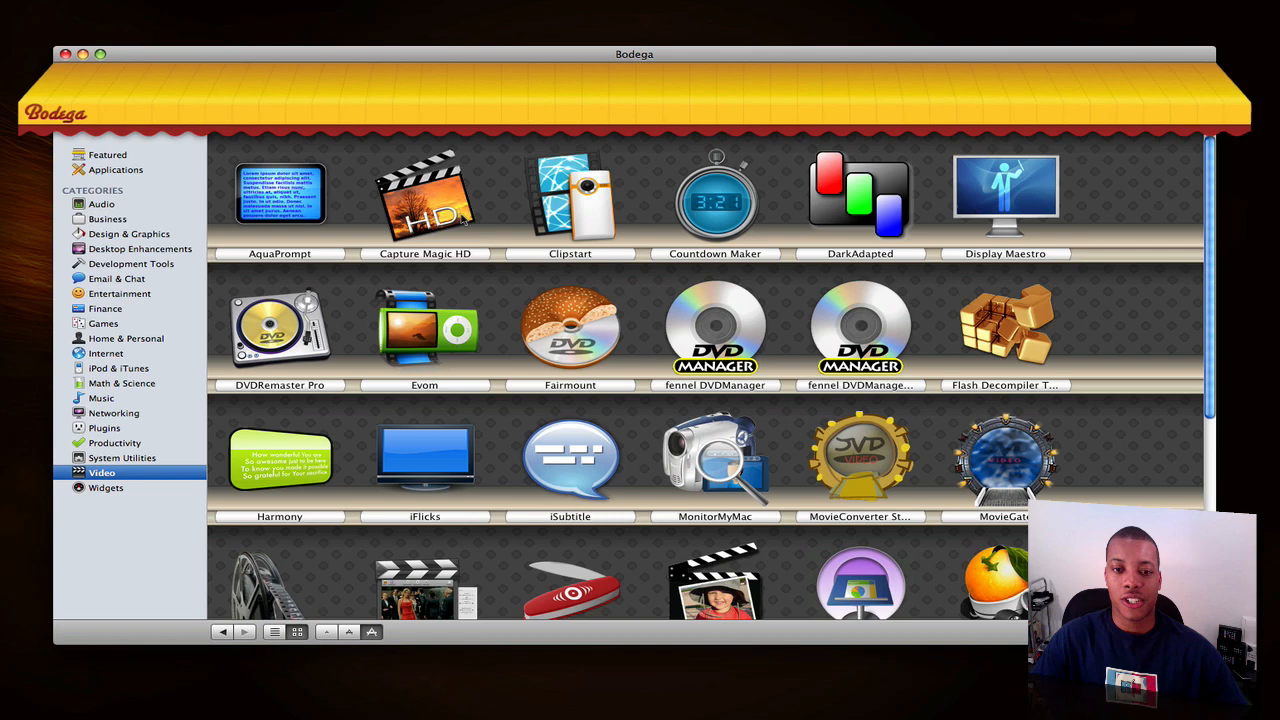
scroll(down, 3)
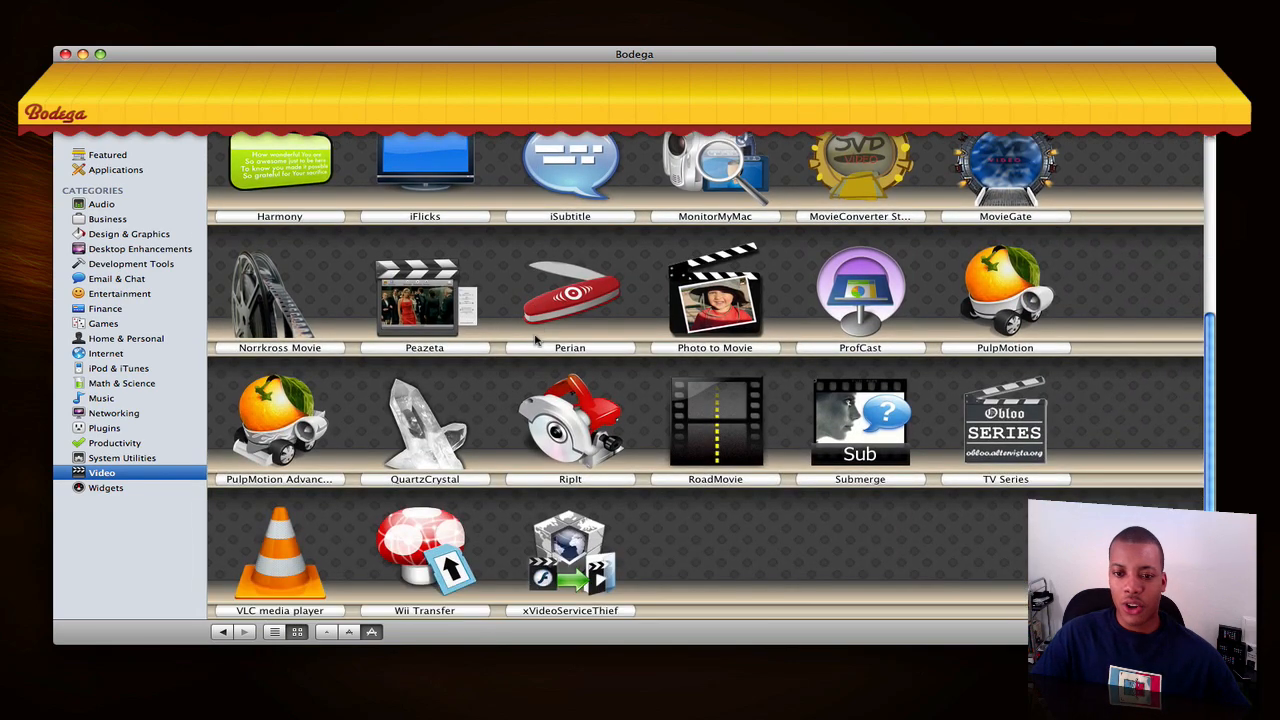
scroll(up, 3)
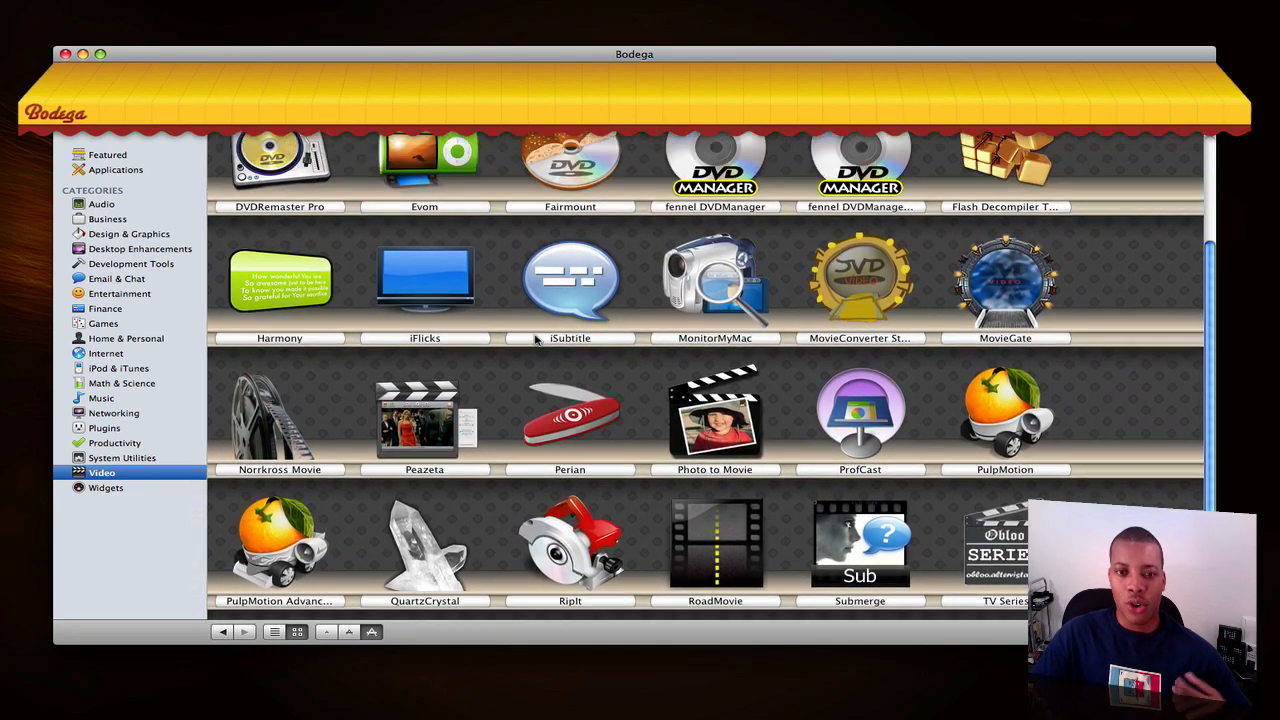
scroll(up, 3)
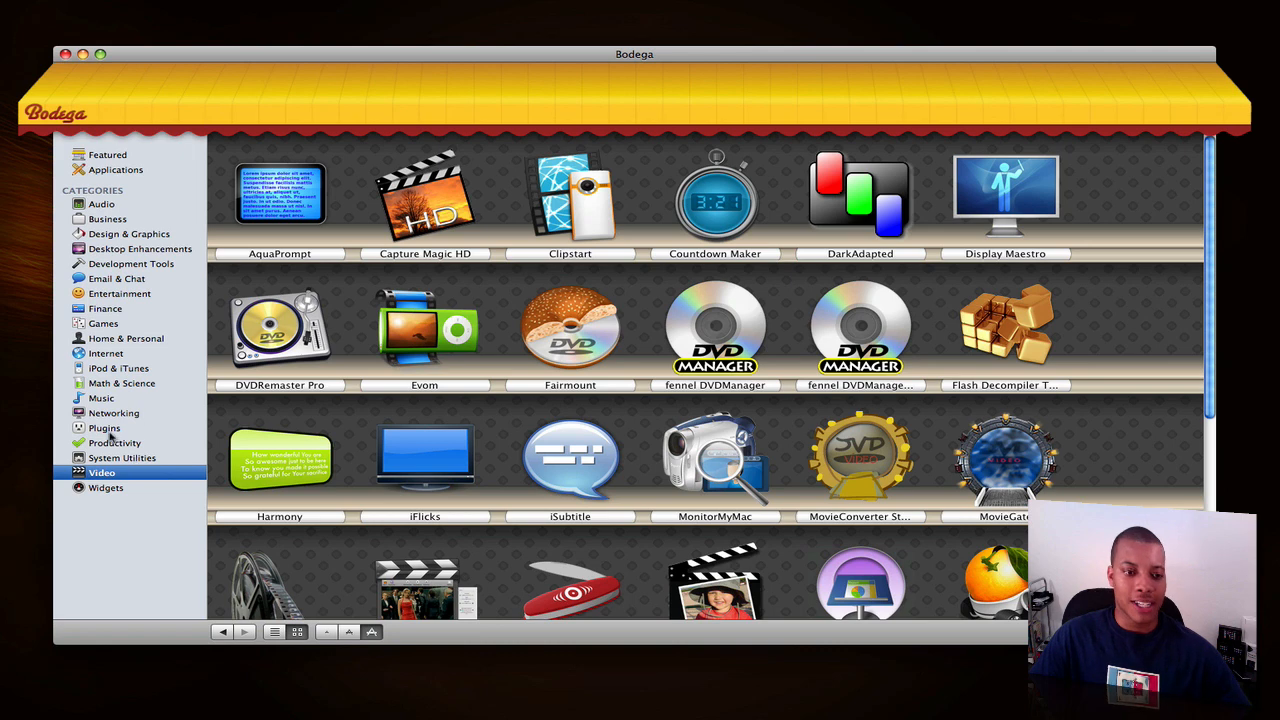
click(113, 413)
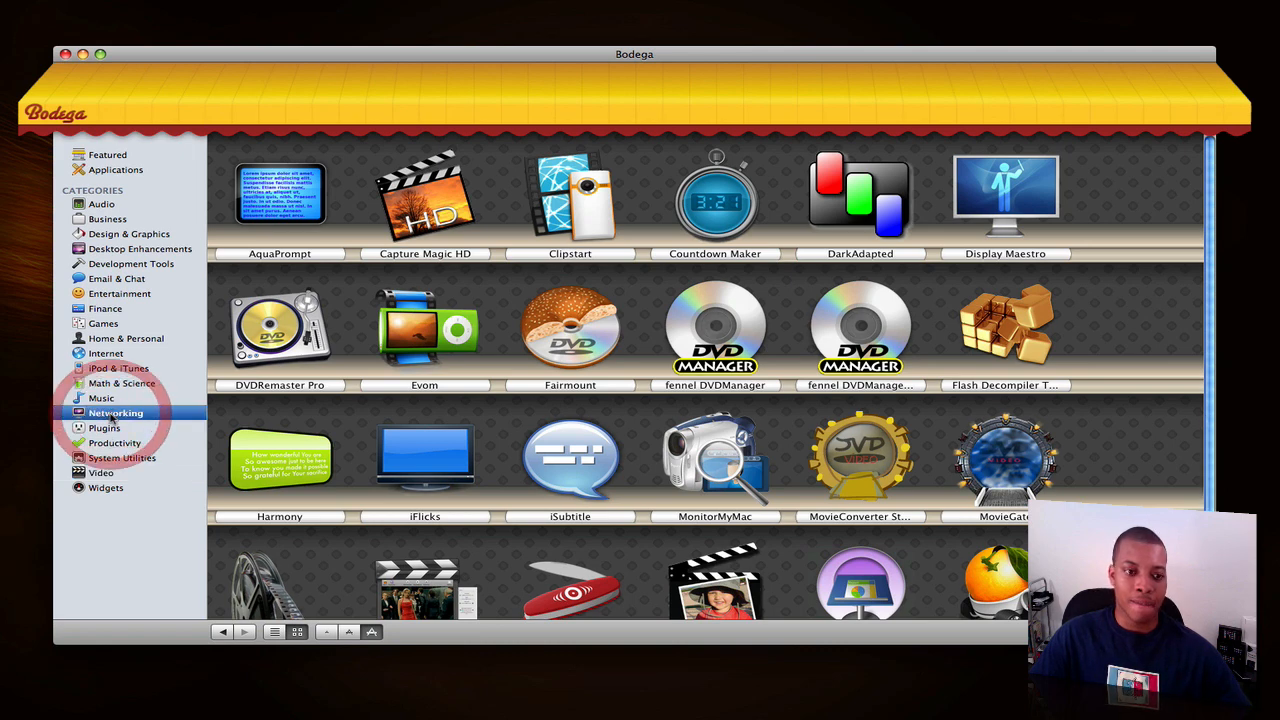
Step through Networking (Cyberduck, MAMP) and Games, landing on Desktop Enhancements with Caffeine.
click(115, 413)
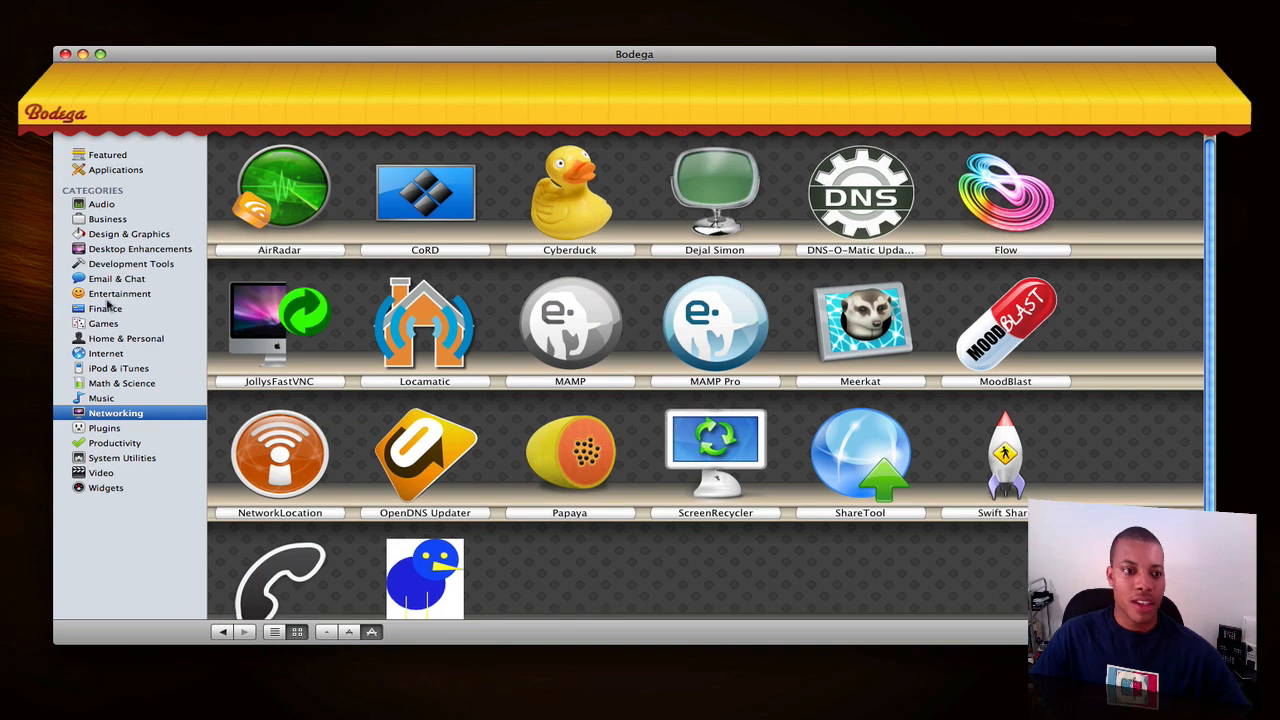
click(103, 323)
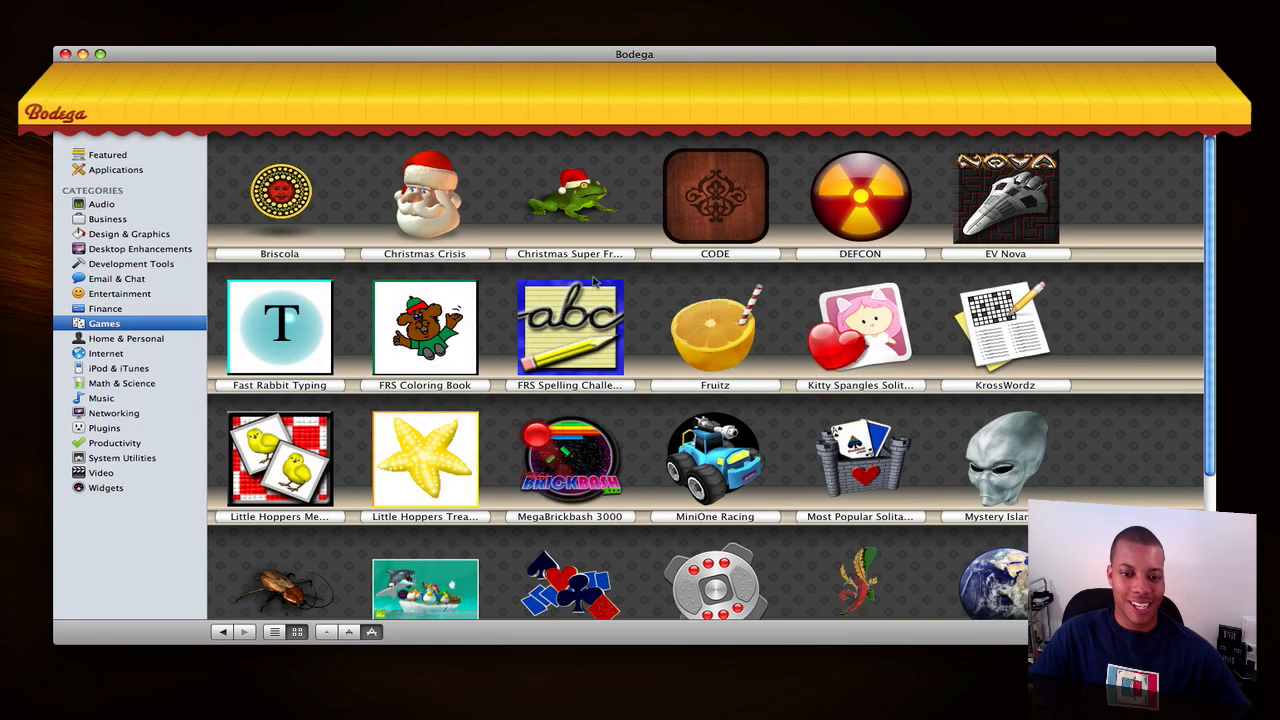
scroll(down, 3)
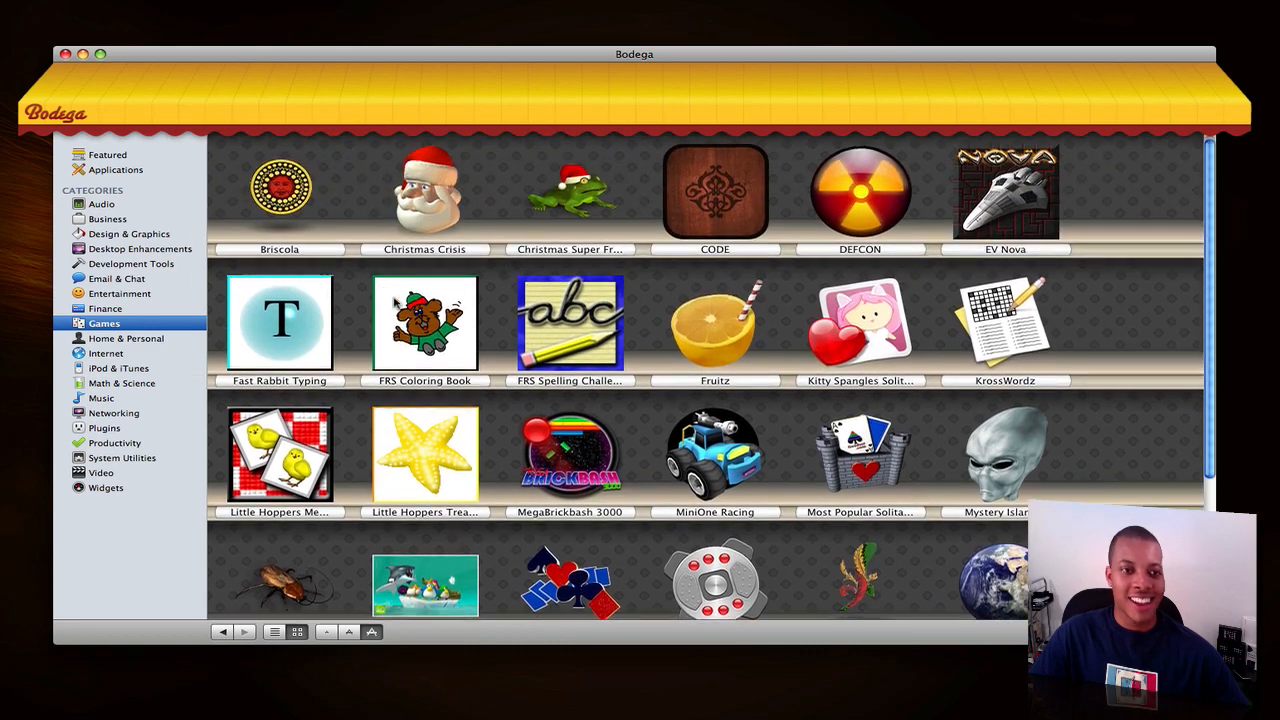
click(143, 248)
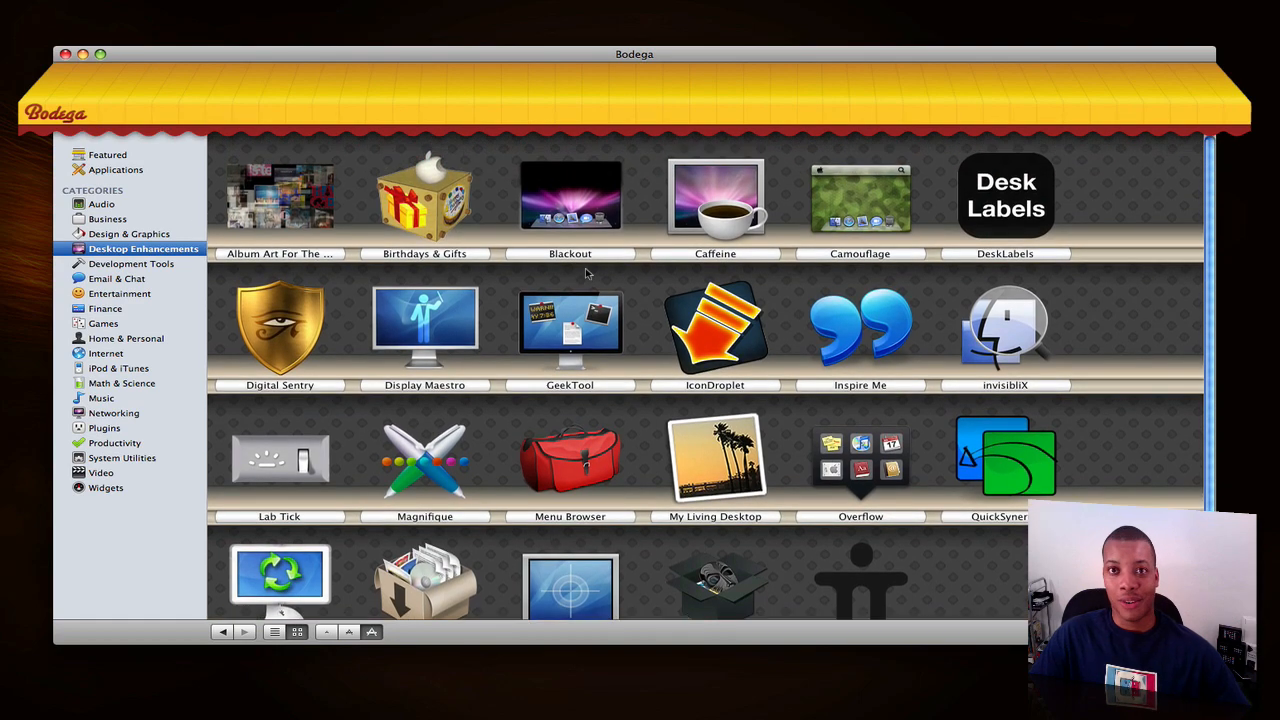
mouse_move(570, 188)
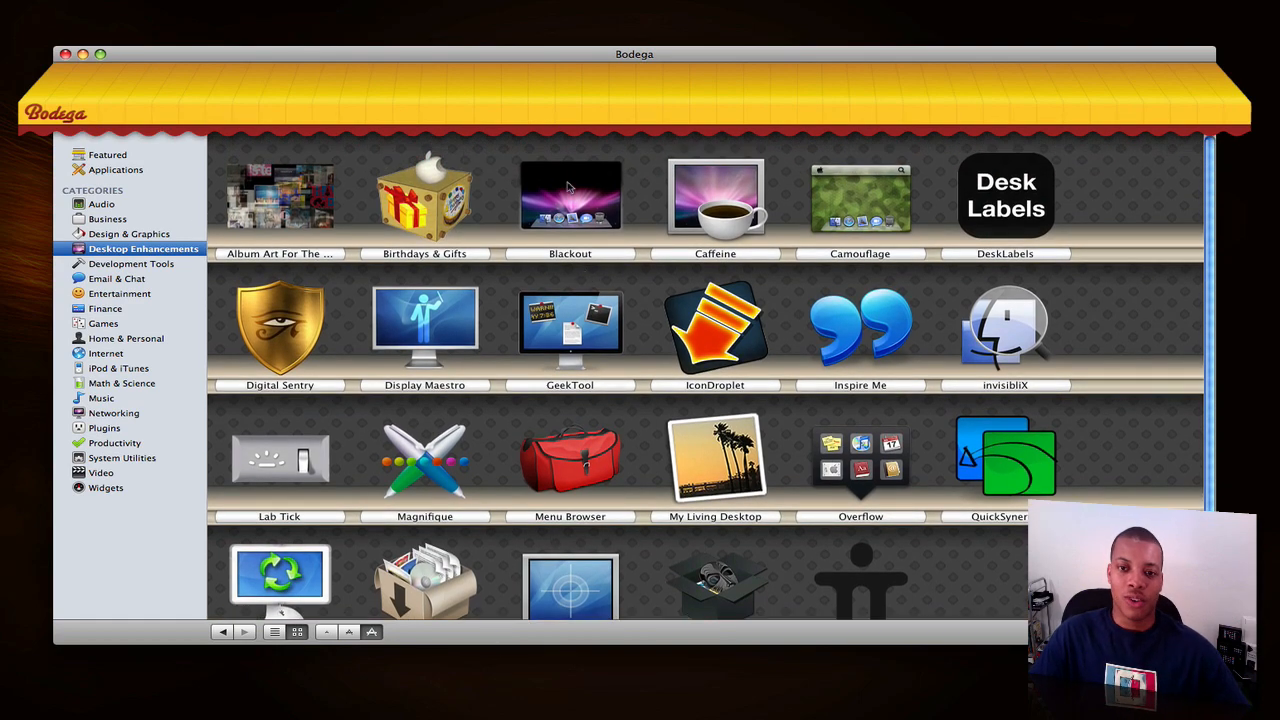
mouse_move(745, 210)
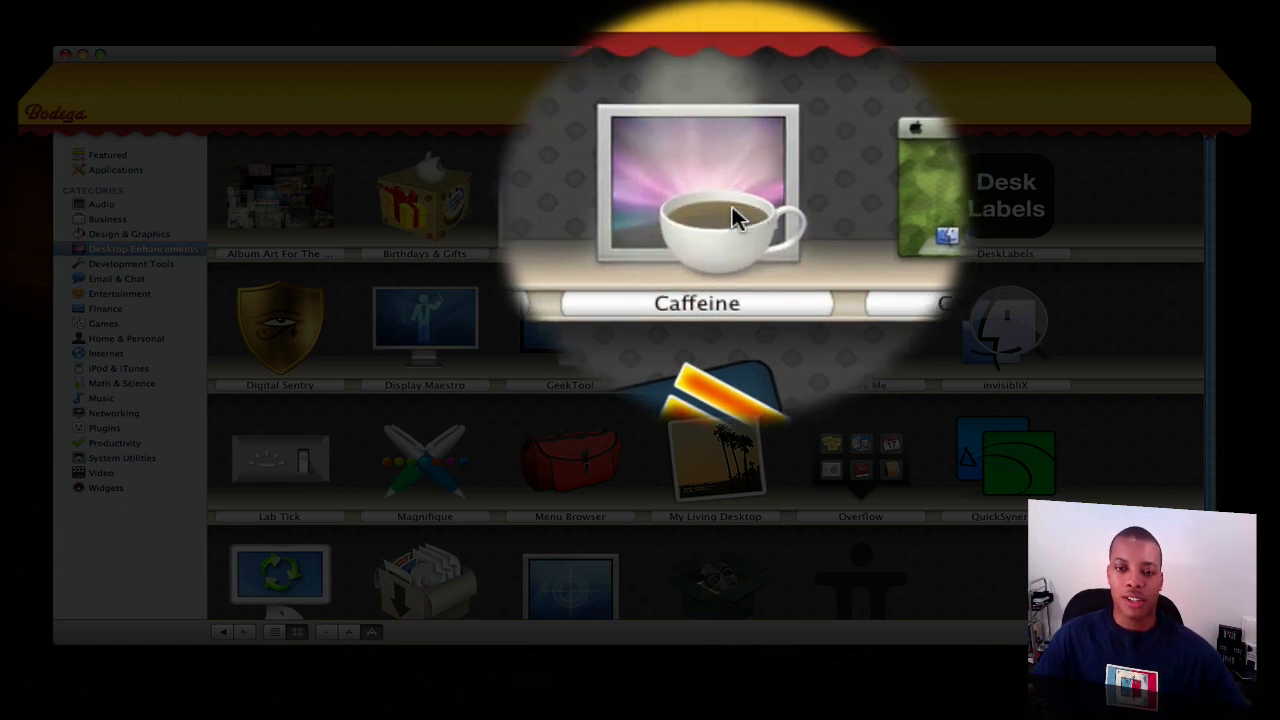
Open Caffeine's detail page and view its Reviews and Press tabs.
click(697, 200)
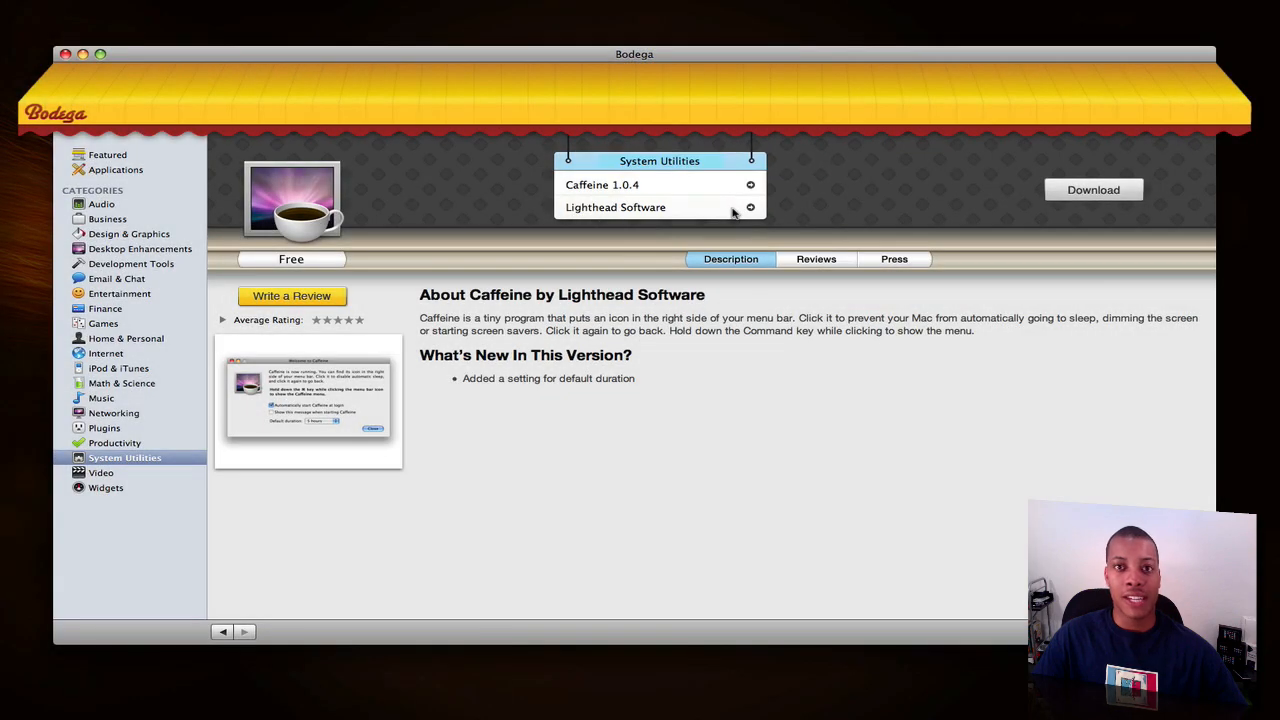
mouse_move(735, 258)
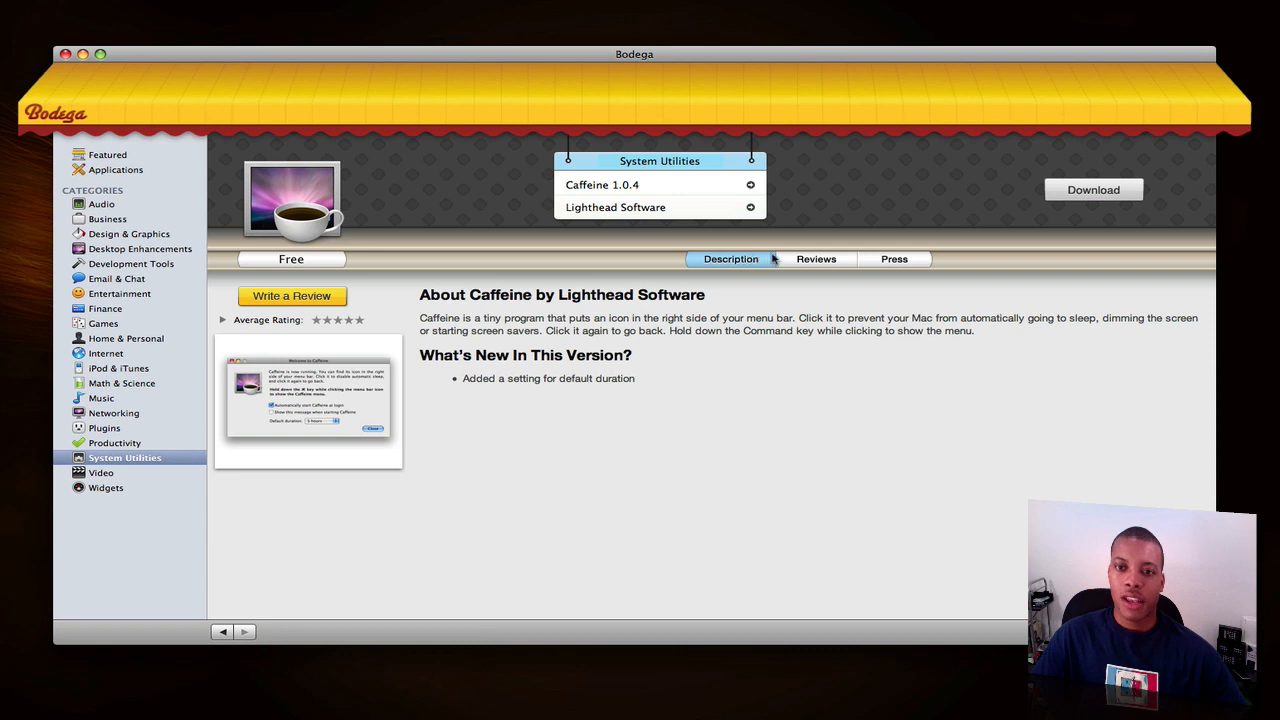
click(816, 259)
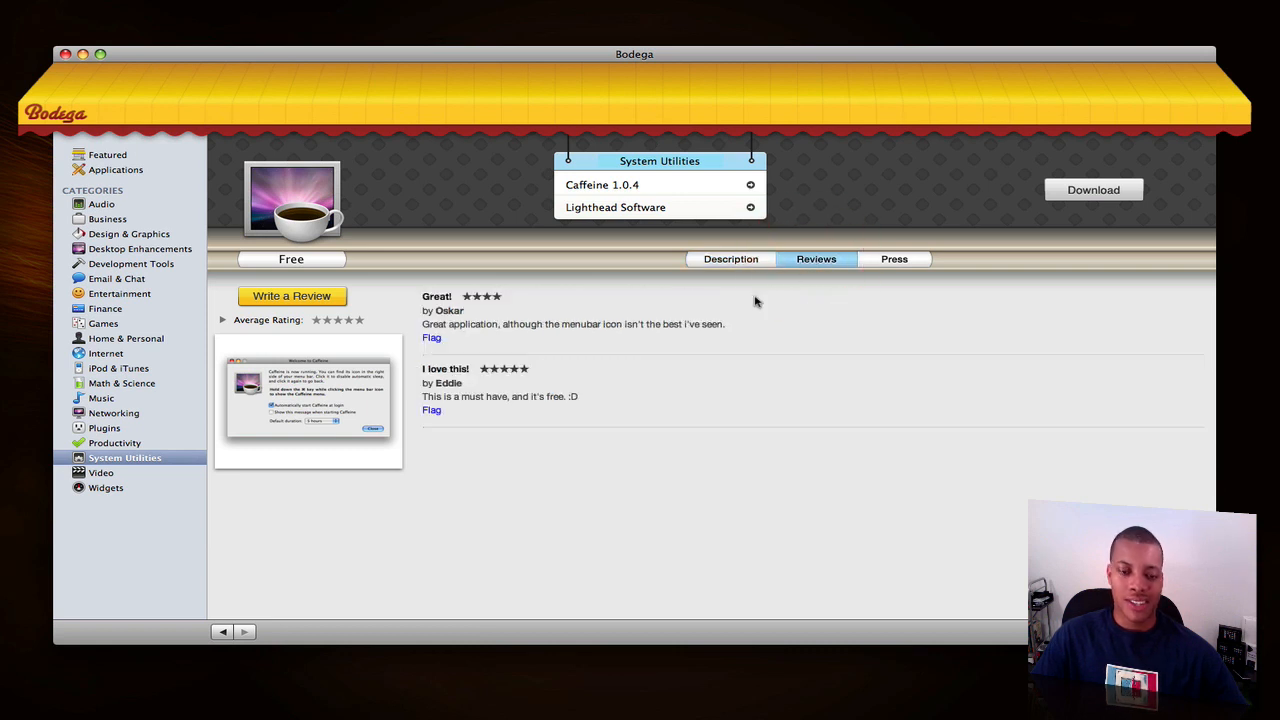
mouse_move(746, 278)
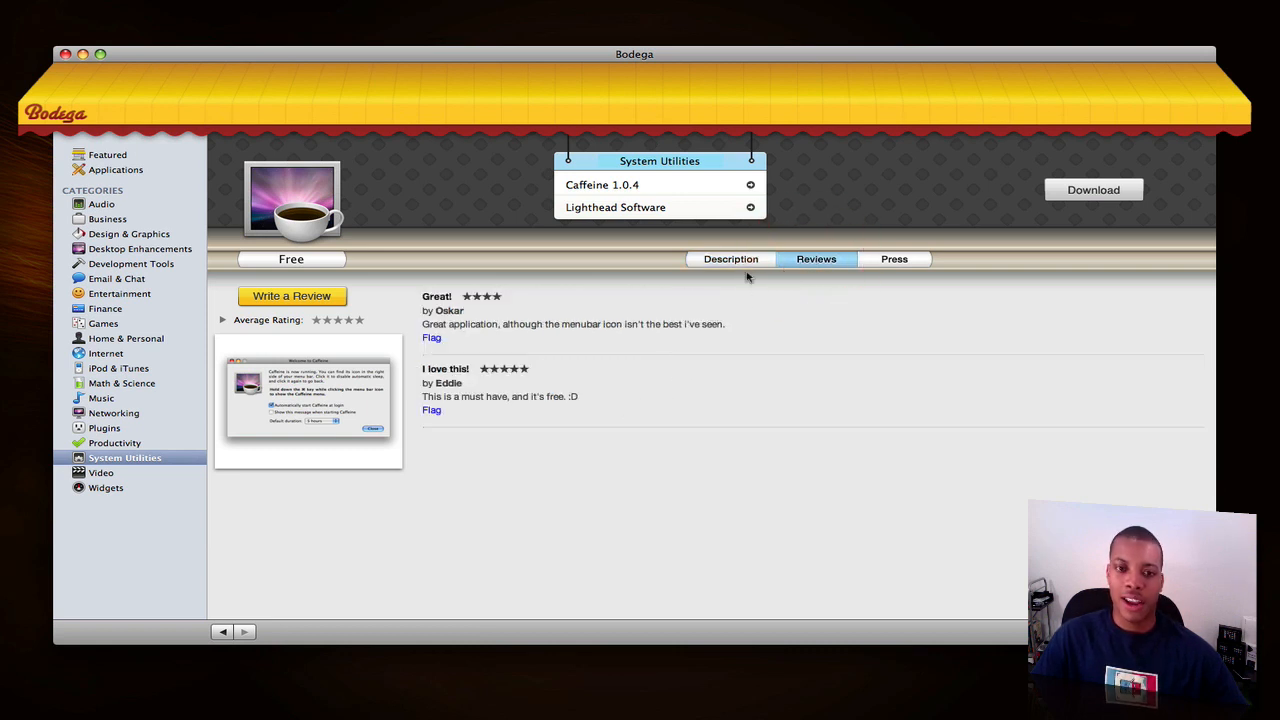
click(893, 258)
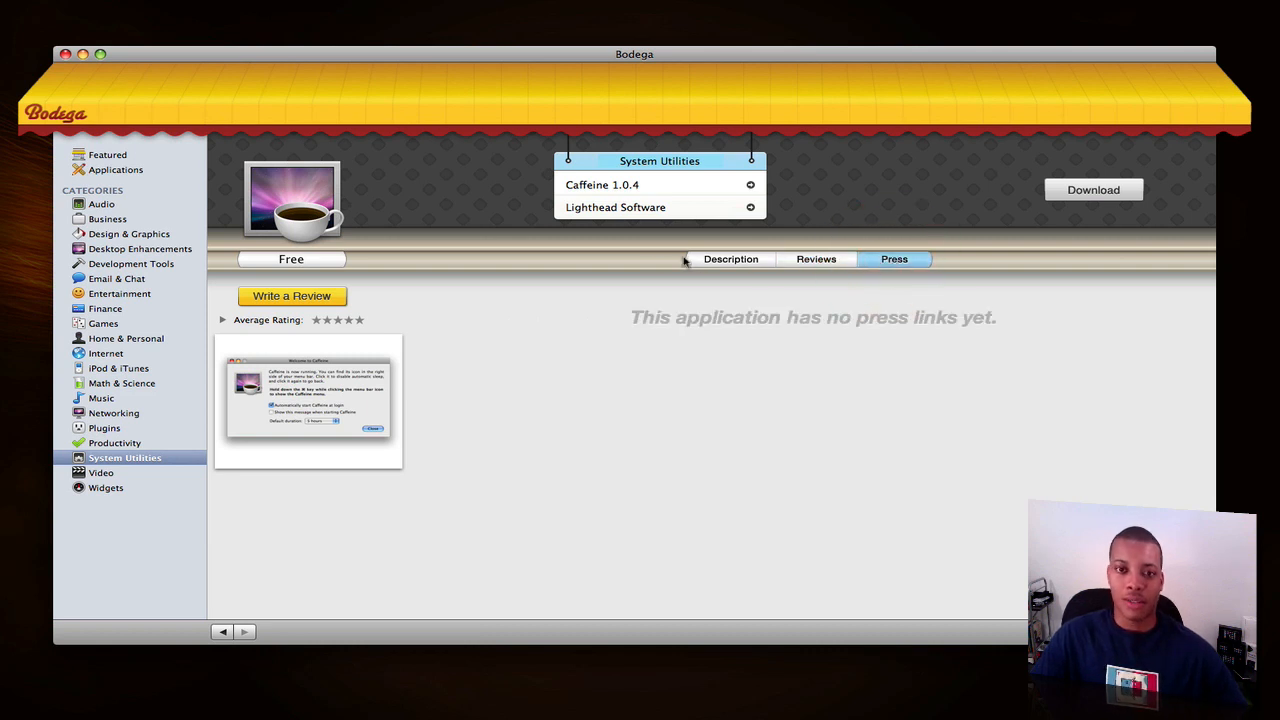
mouse_move(745, 200)
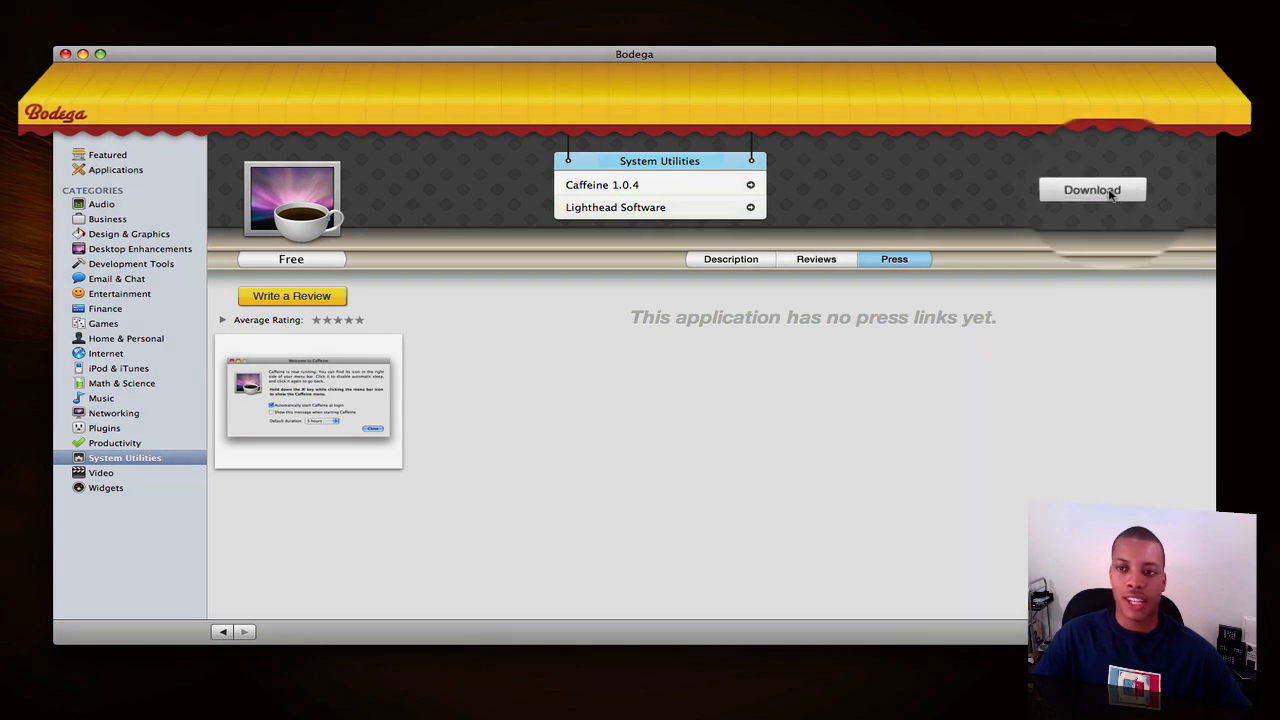
Download Caffeine1.0.4.zip and confirm opening it with StuffIt Expander.
click(1091, 189)
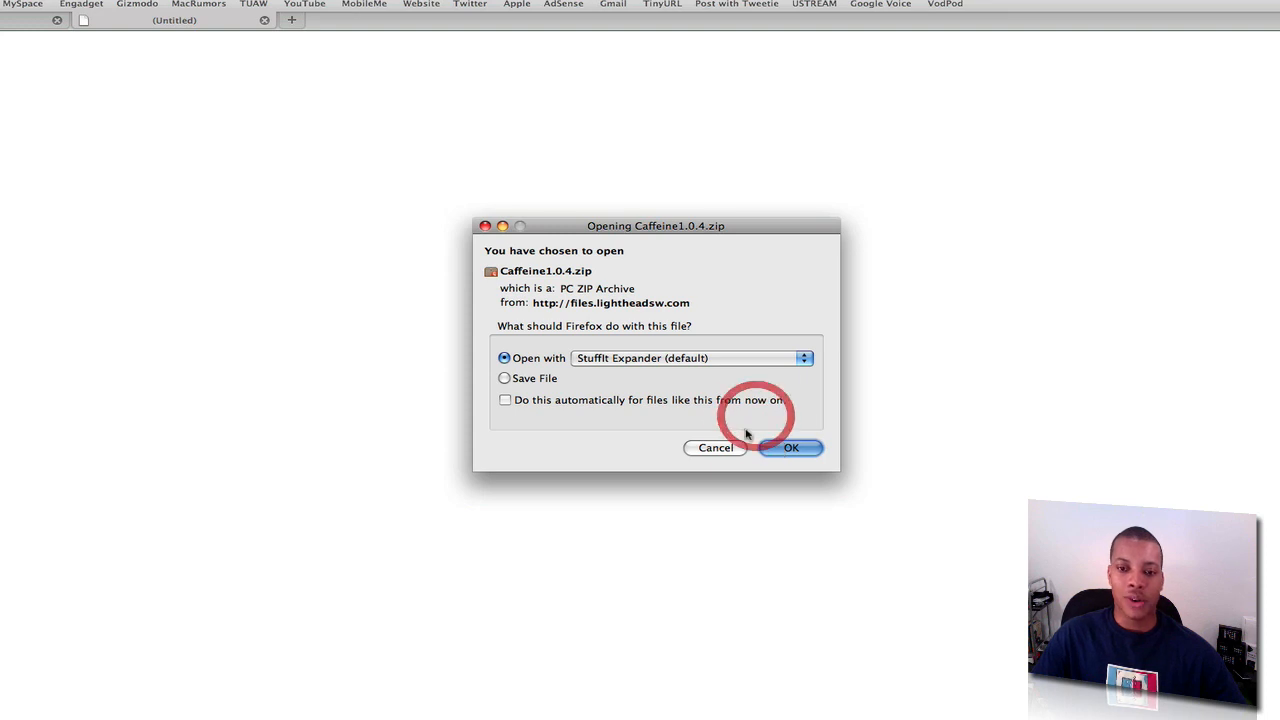
click(791, 447)
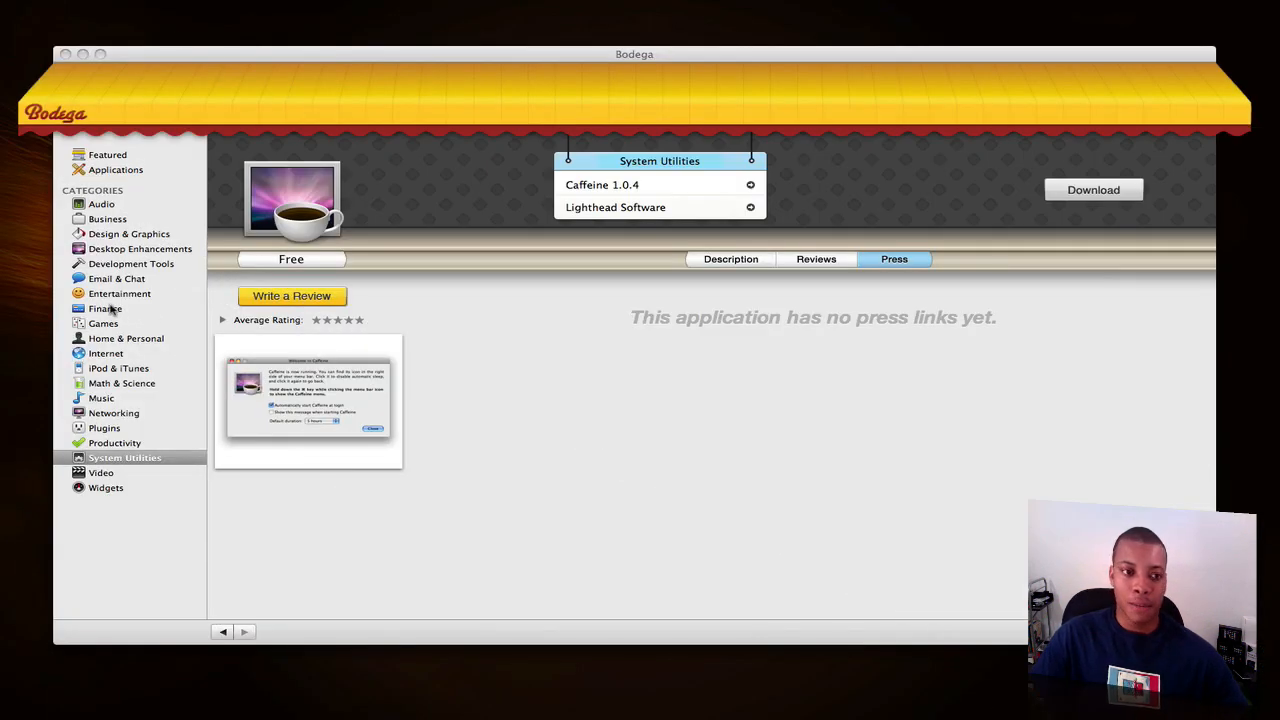
Return to the store, view Email & Chat apps like Colloquy and Mailplane, then pick Finance.
click(116, 278)
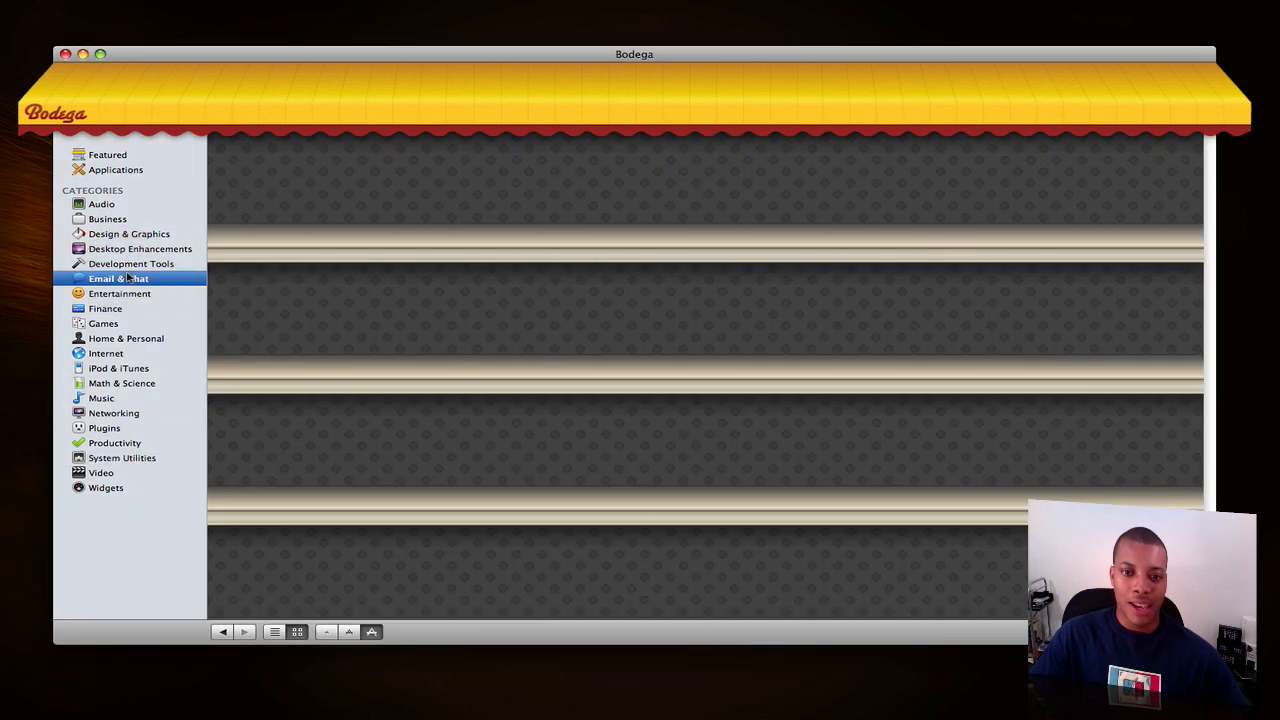
click(118, 278)
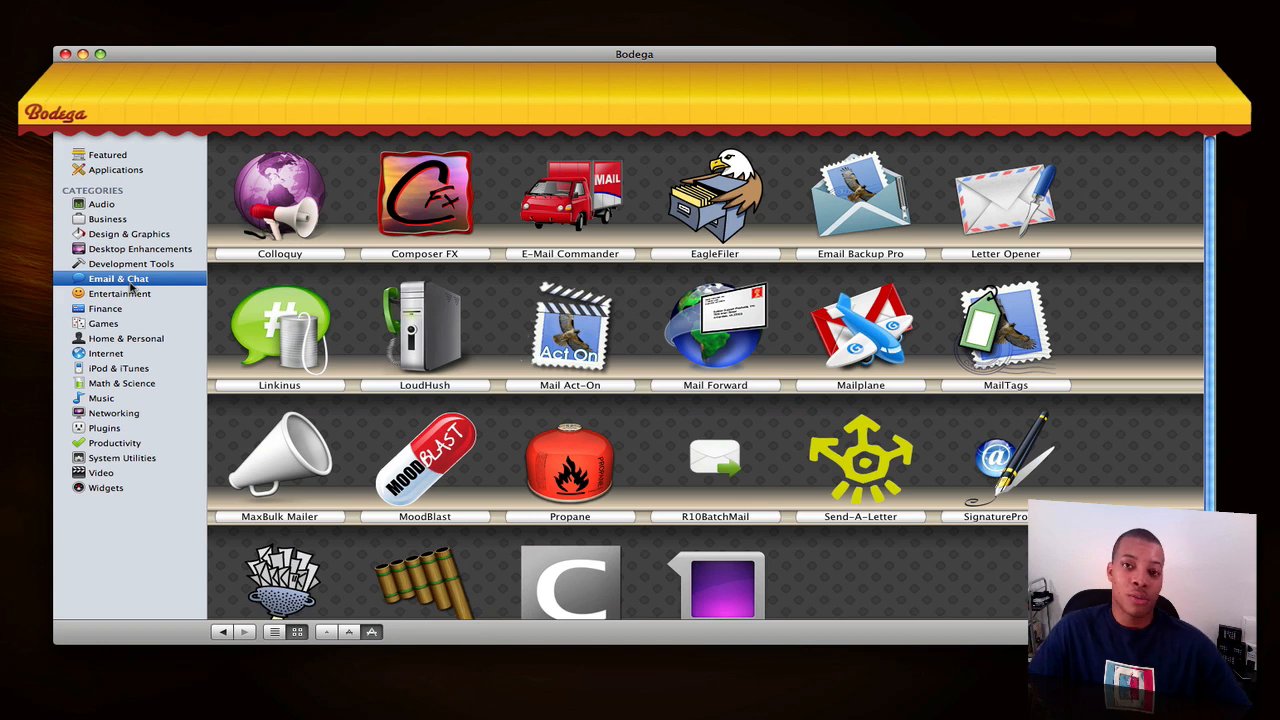
click(106, 308)
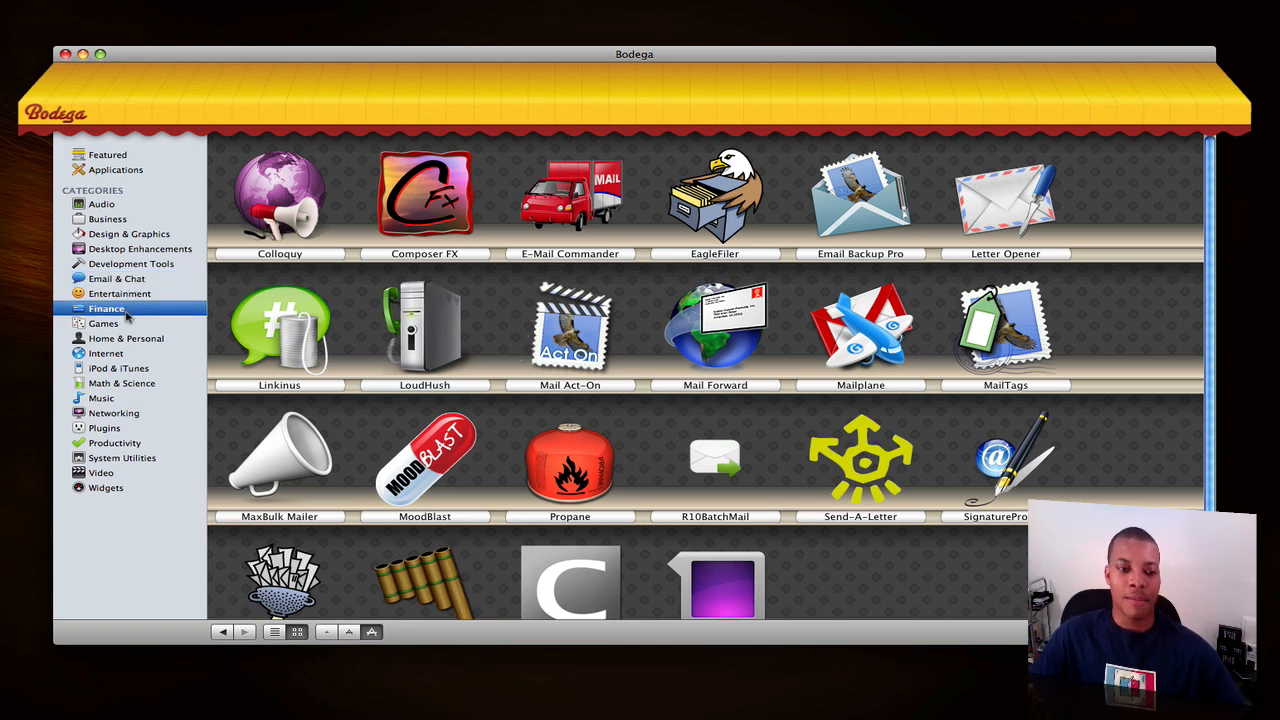